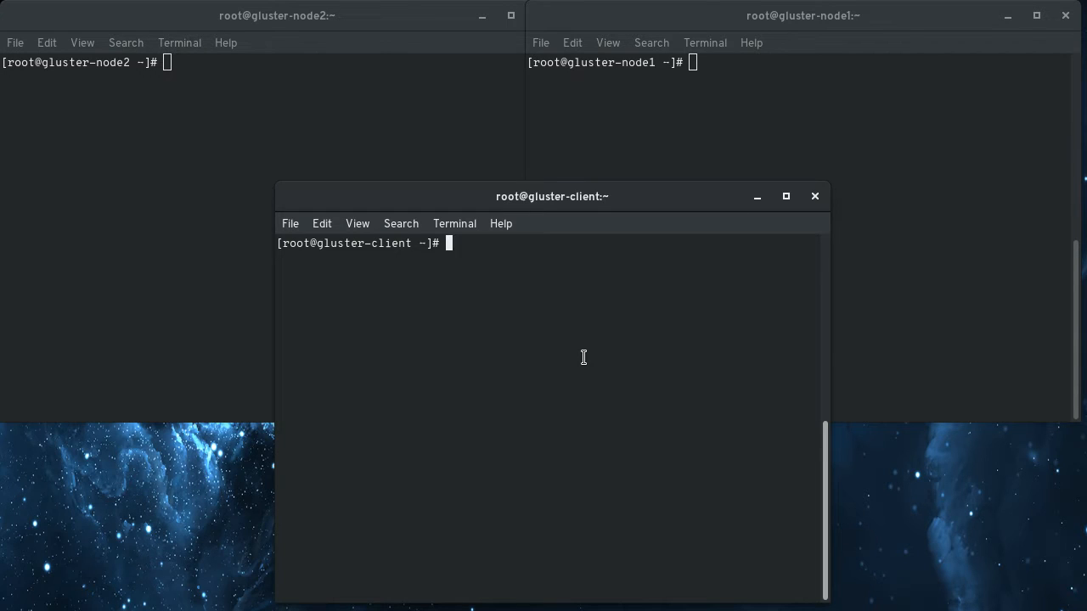
{"action": "mouse_move", "coordinate": [605, 314]}
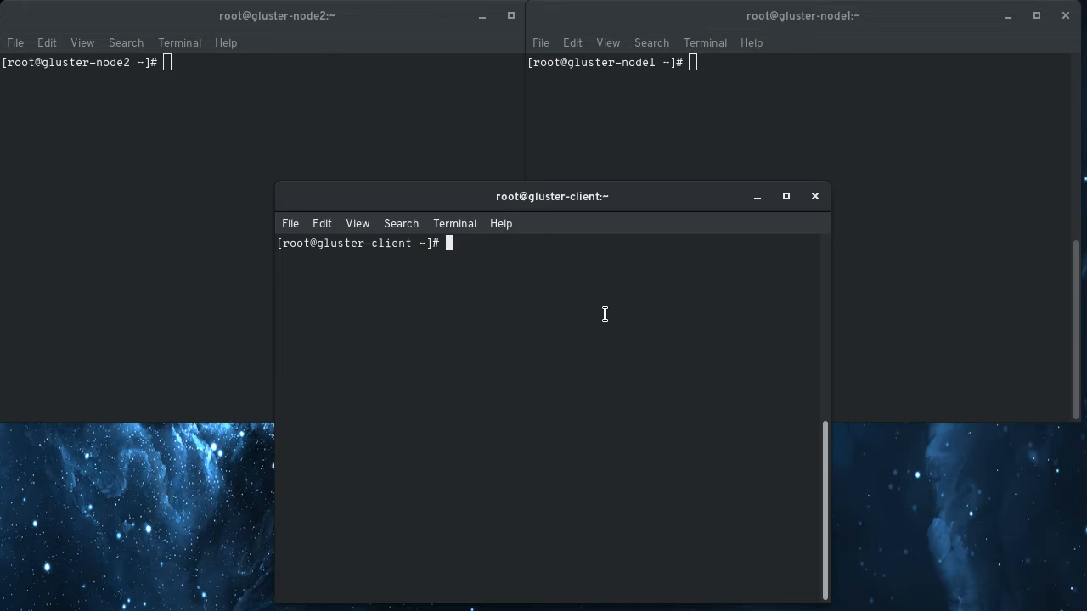
{"action": "mouse_move", "coordinate": [452, 257]}
{"action": "type", "text": "/"}
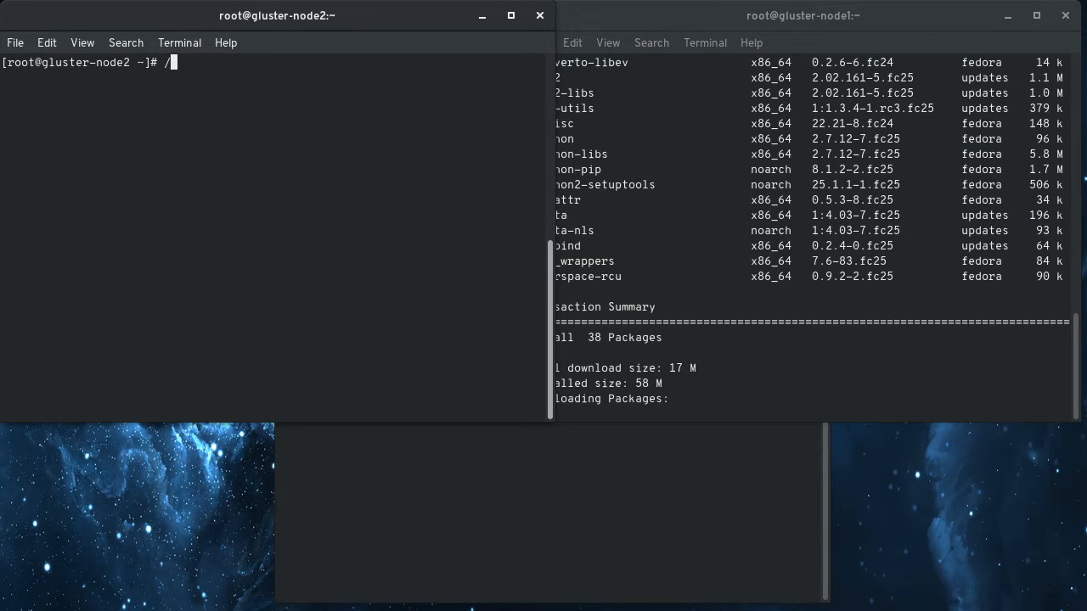
Install glusterfs-server with dnf, then enable and start glusterd.service on both nodes.
{"action": "type", "text": "dnf install glusterfs-server -y"}
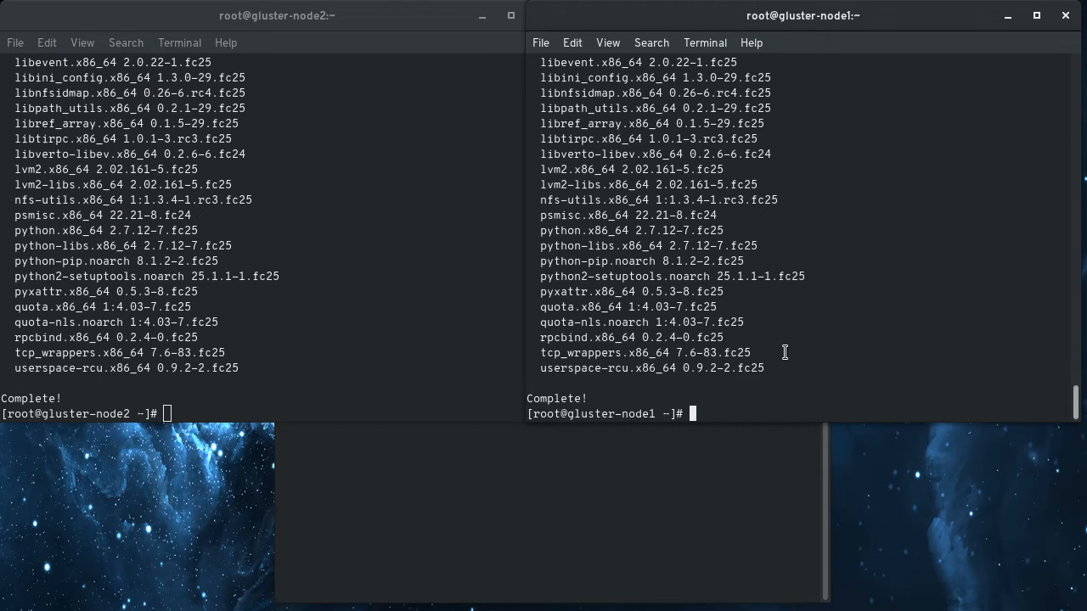
{"action": "type", "text": "systemctl enable --now glusterd.service"}
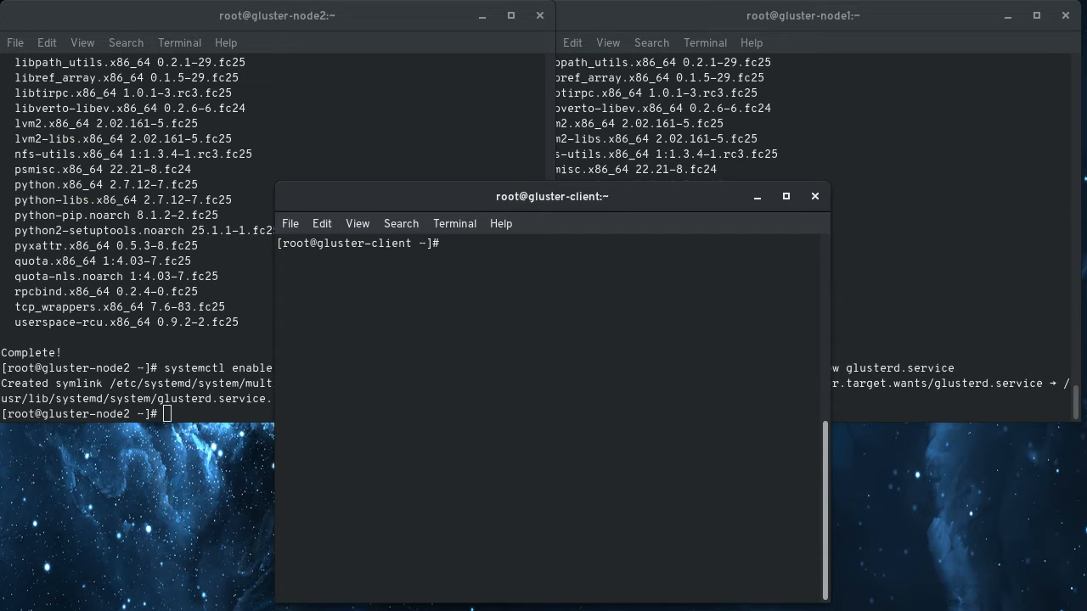
{"action": "mouse_move", "coordinate": [582, 472]}
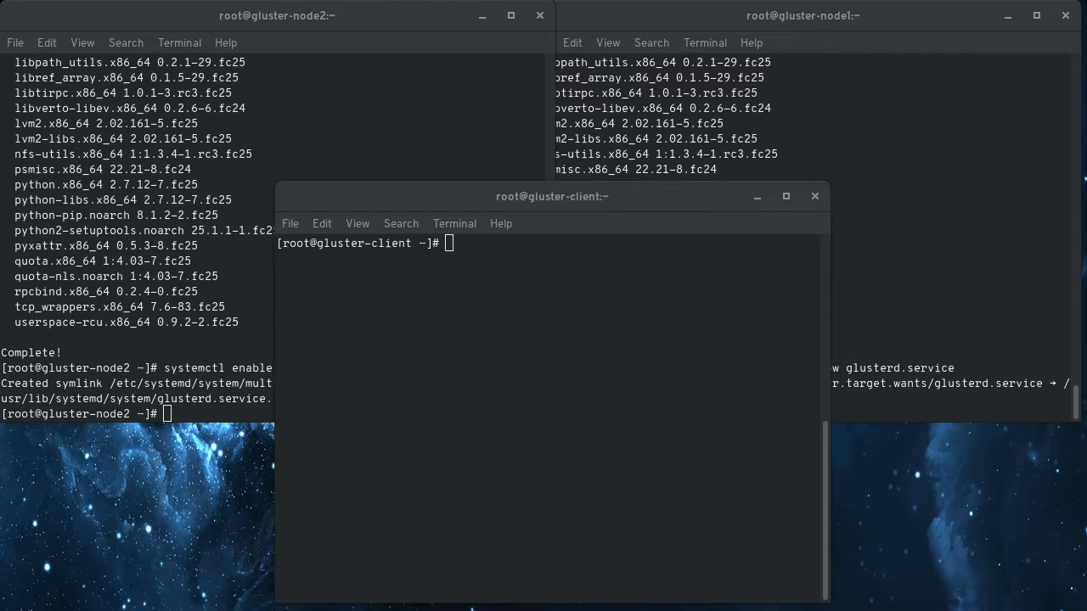
Install the heketi package with dnf and run ssh-keygen as the heketi user with defaults.
{"action": "type", "text": "dnf install heketi -y"}
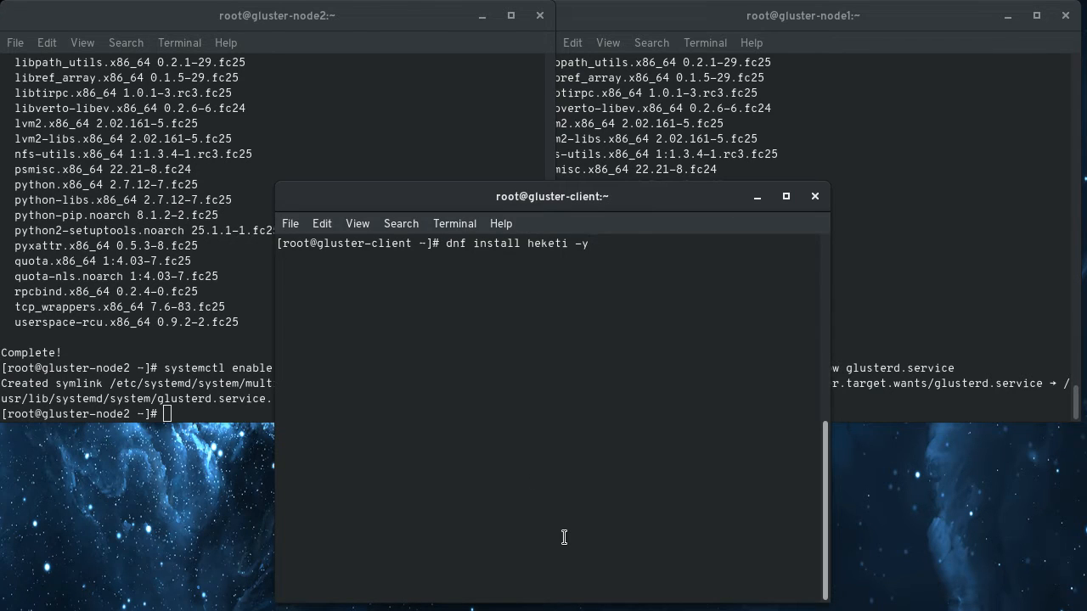
{"action": "key", "text": "Return"}
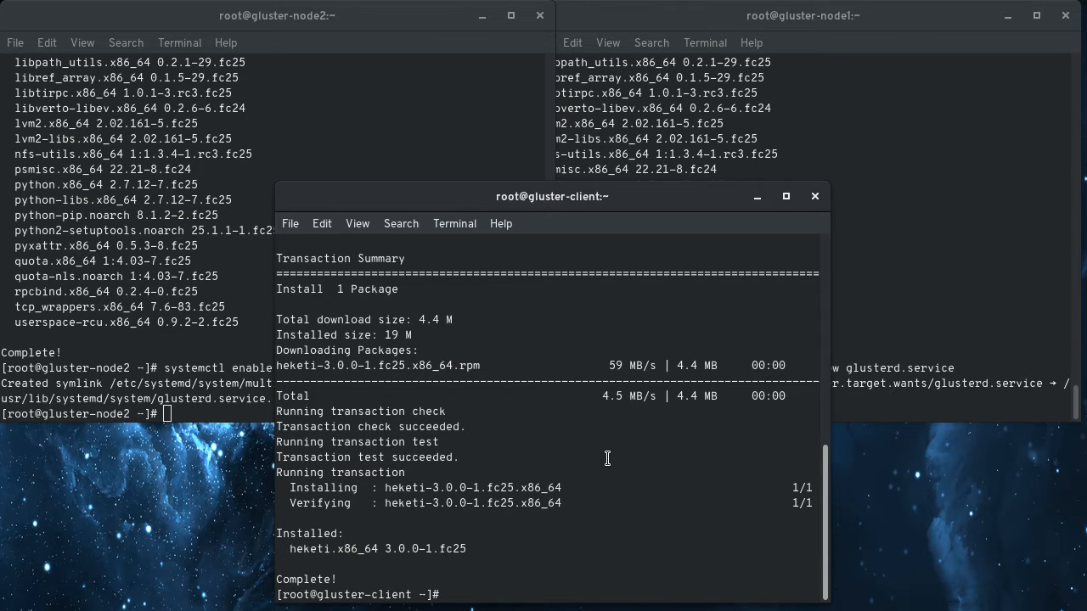
{"action": "mouse_move", "coordinate": [497, 524]}
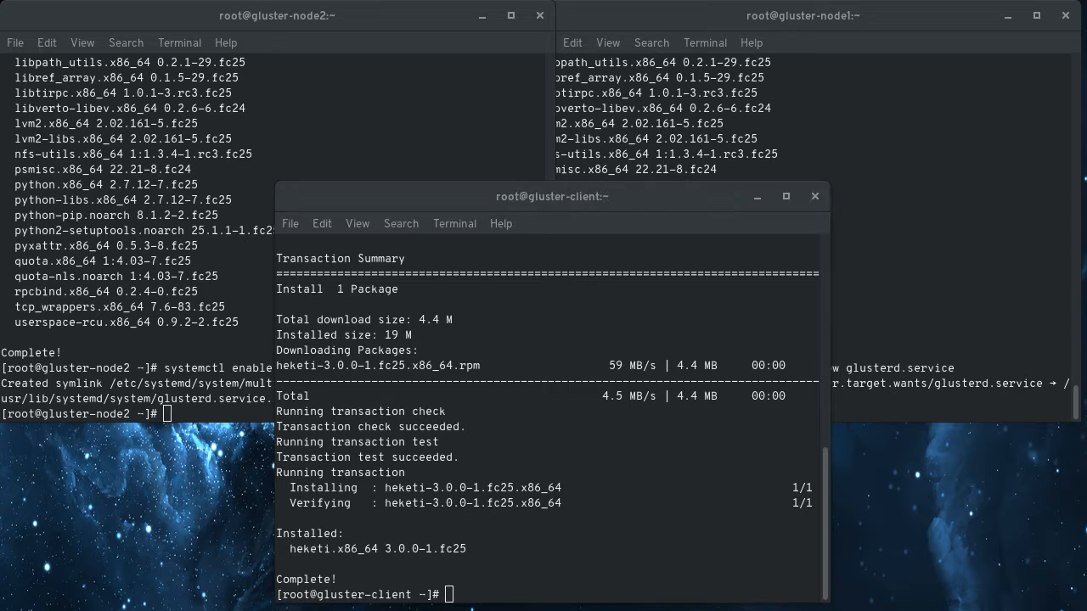
{"action": "type", "text": "sudo -u heketi ssh-keygen"}
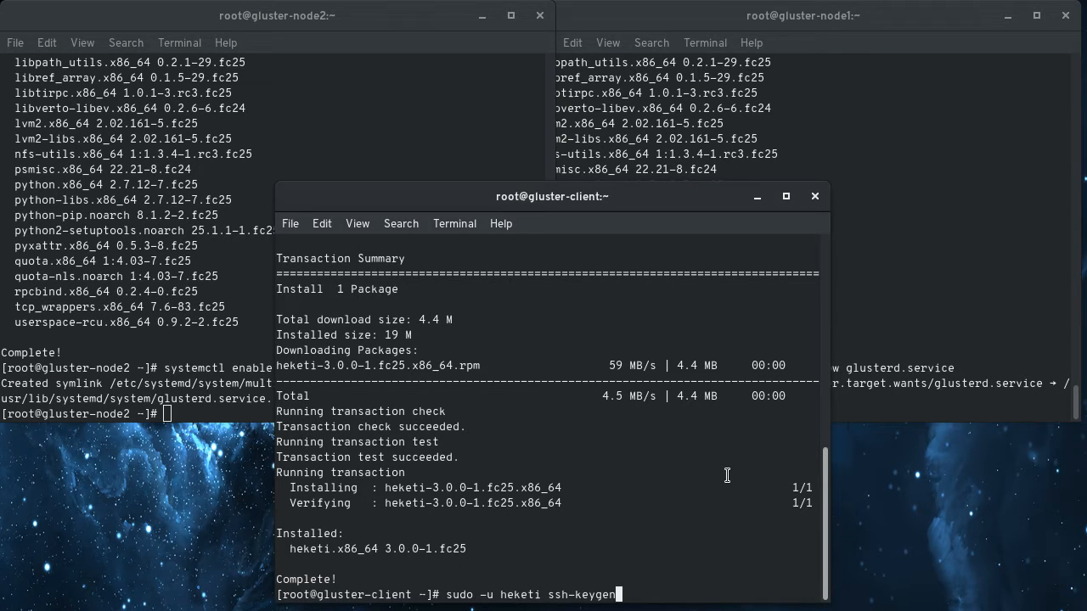
{"action": "mouse_move", "coordinate": [693, 496]}
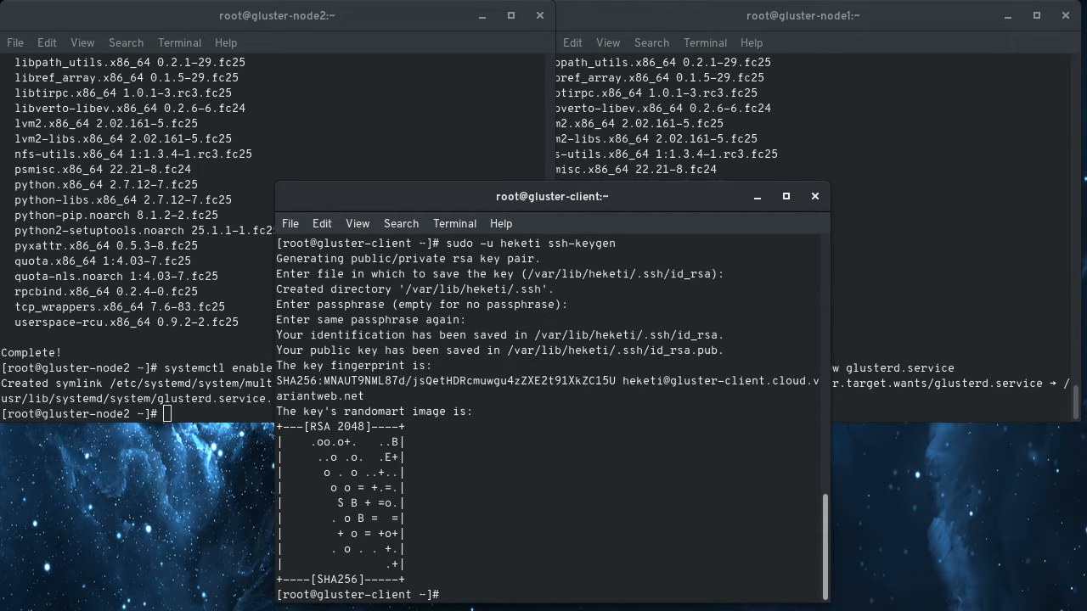
{"action": "type", "text": "vi /etc/heketi/"}
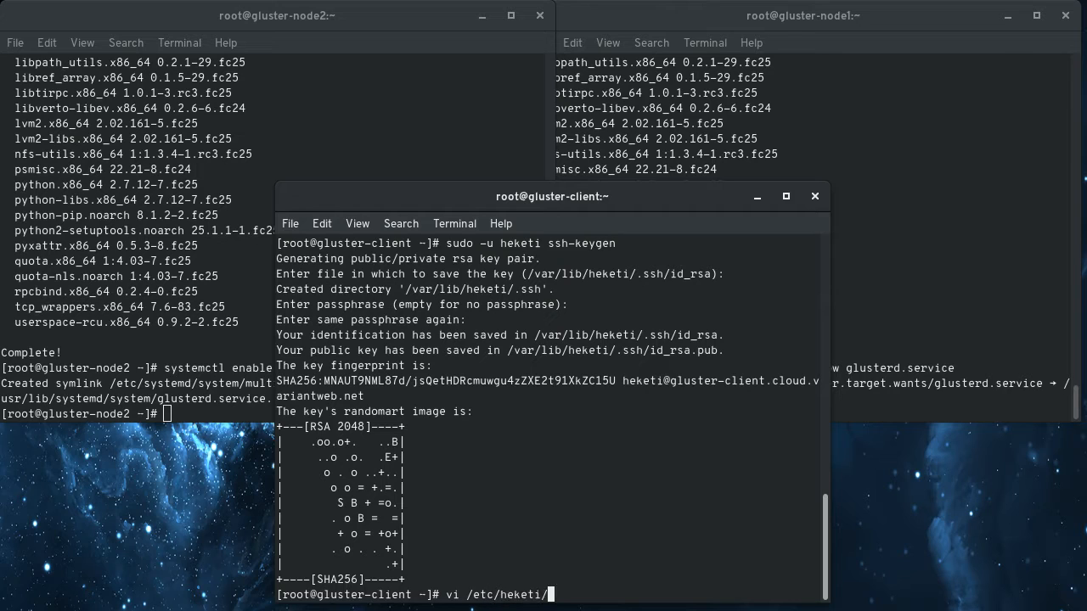
Set heketi.json to the ssh executor, keyfile /var/lib/heketi/.ssh/id_rsa, user root, port 22.
{"action": "type", "text": "heketi.json"}
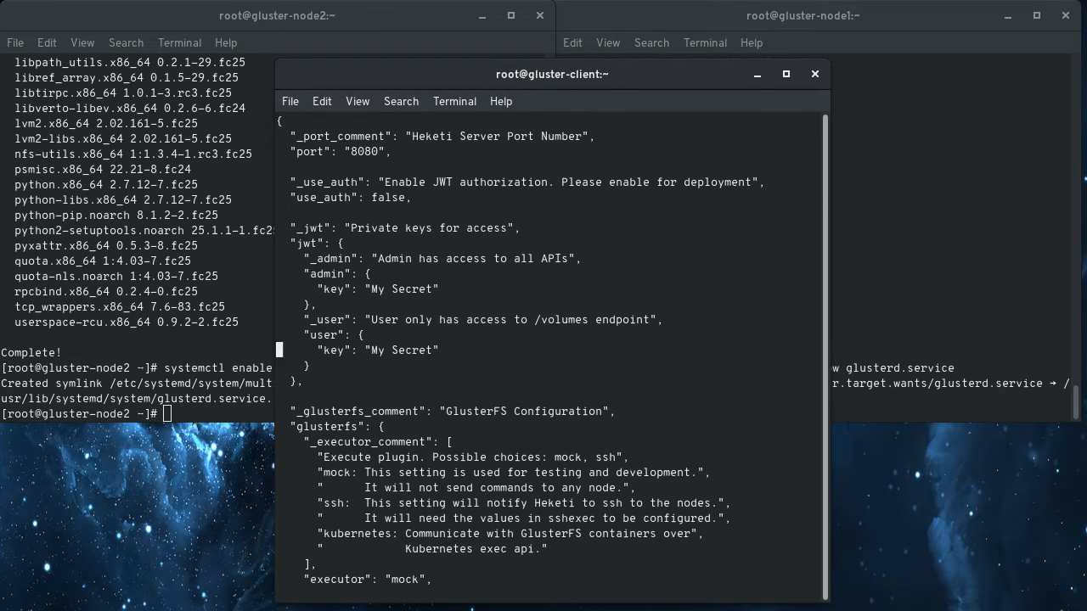
{"action": "scroll", "scroll_direction": "down", "scroll_amount": 3}
{"action": "type", "text": "ssh"}
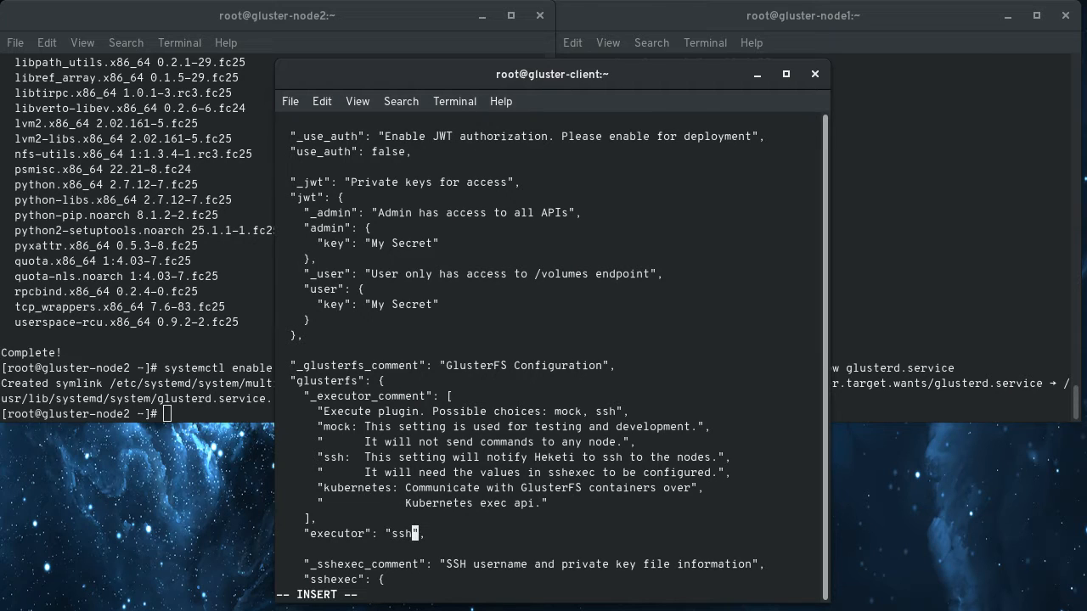
{"action": "scroll", "scroll_direction": "down", "scroll_amount": 3}
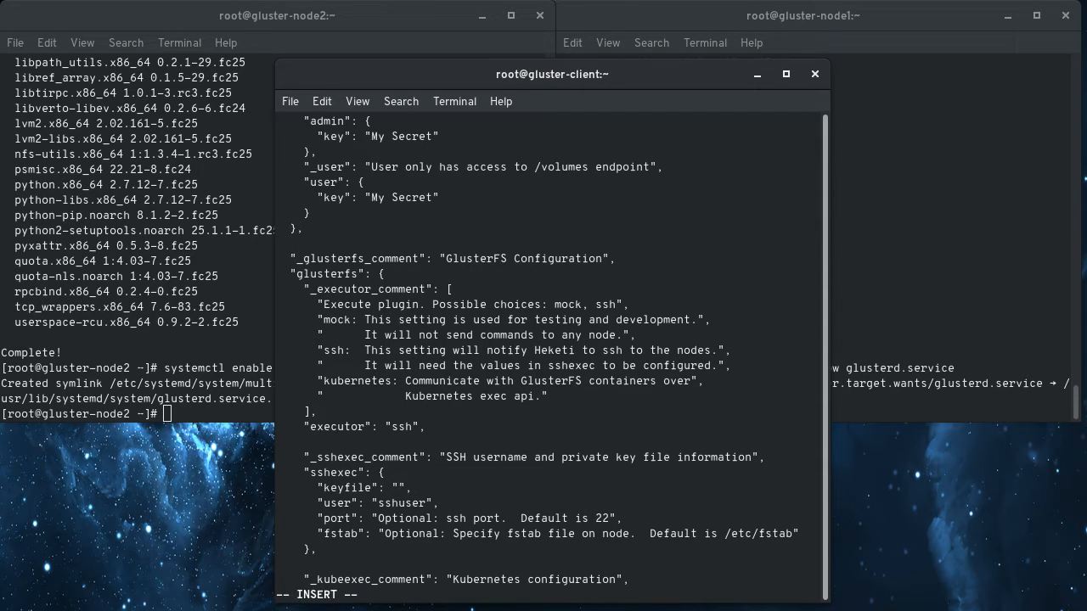
{"action": "type", "text": "/var/lib/heketi/.ssh/id_rsa"}
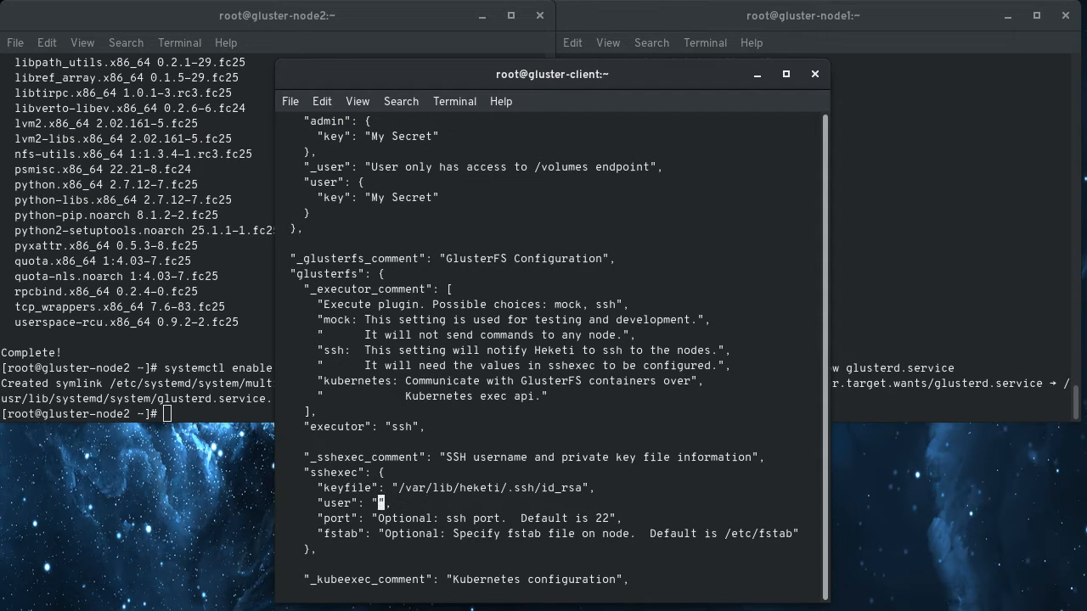
{"action": "type", "text": "root"}
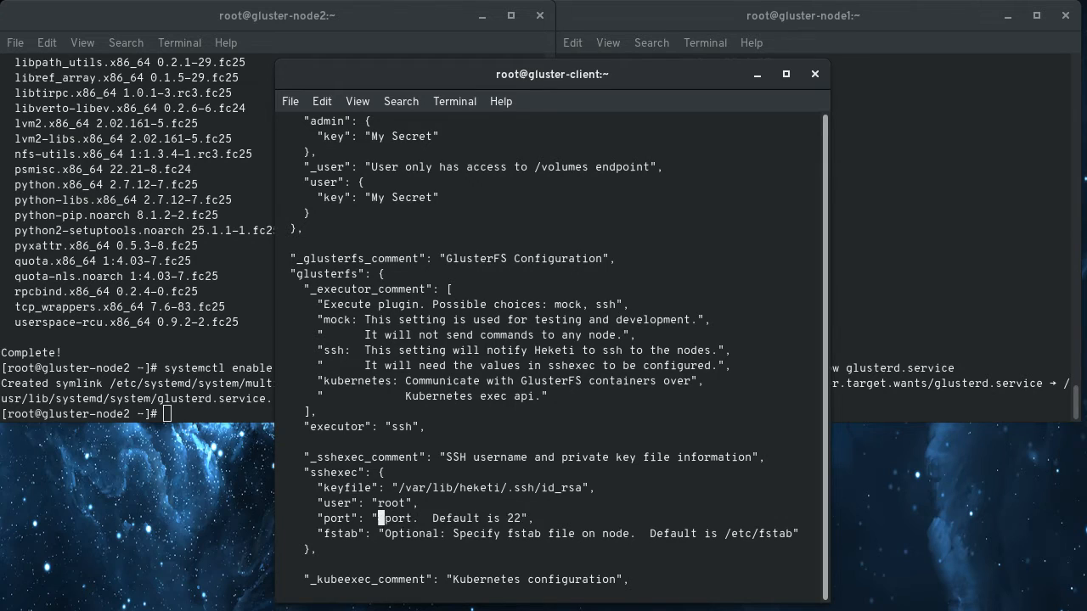
{"action": "type", "text": "22"}
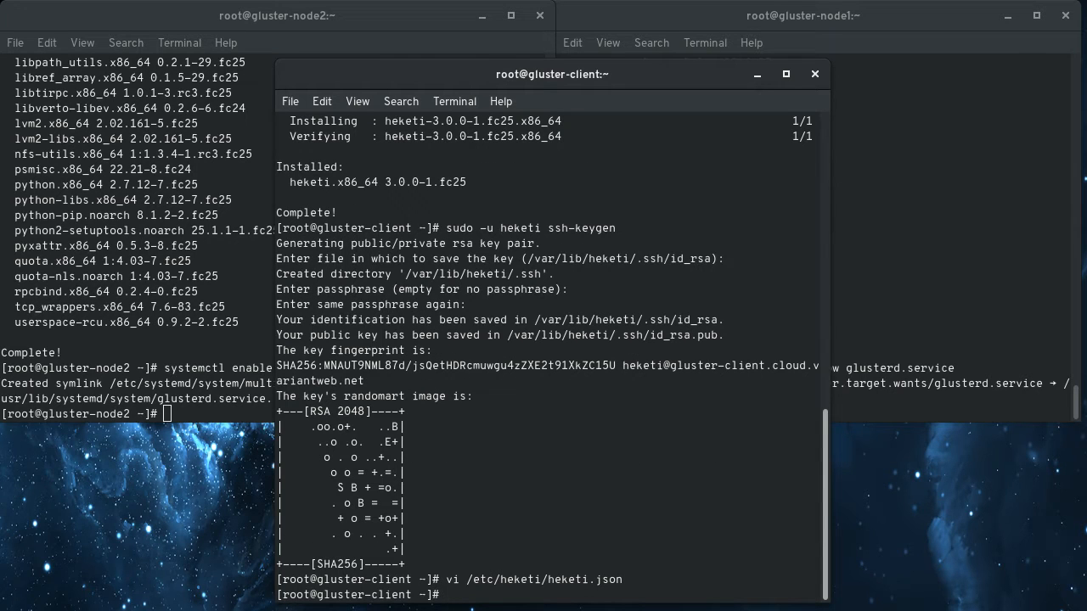
{"action": "type", "text": "/ena"}
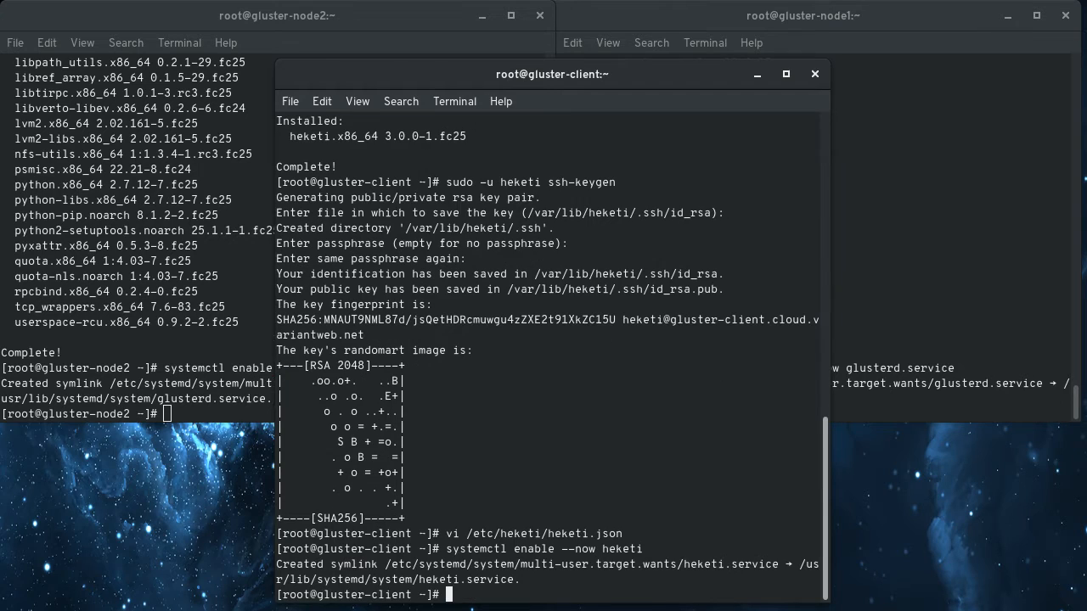
{"action": "type", "text": "systemctl enable --now heketi"}
{"action": "type", "text": "systemctl status heketi"}
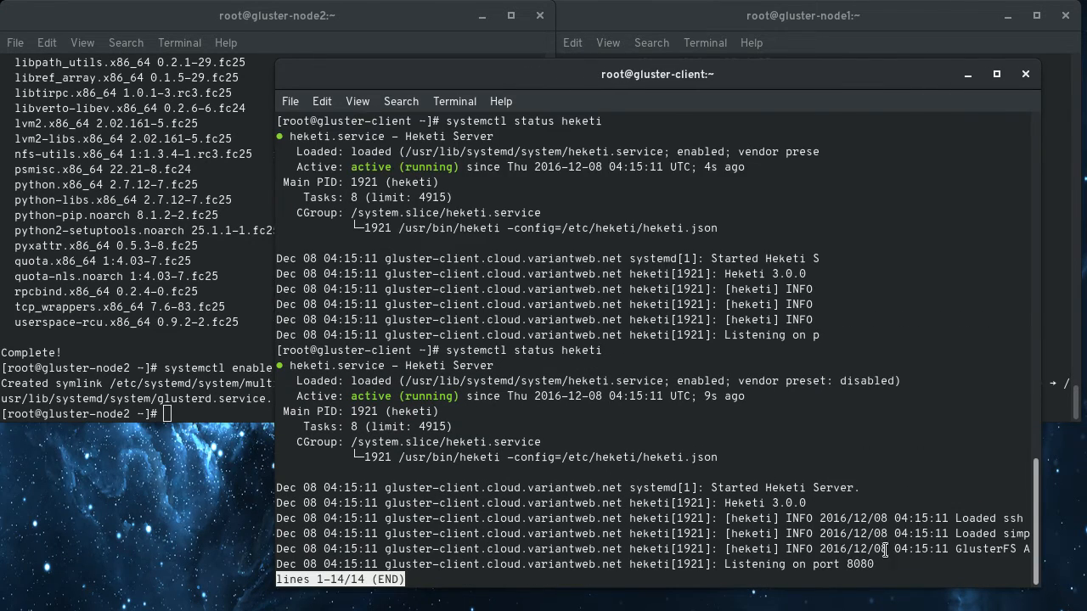
{"action": "mouse_move", "coordinate": [499, 495]}
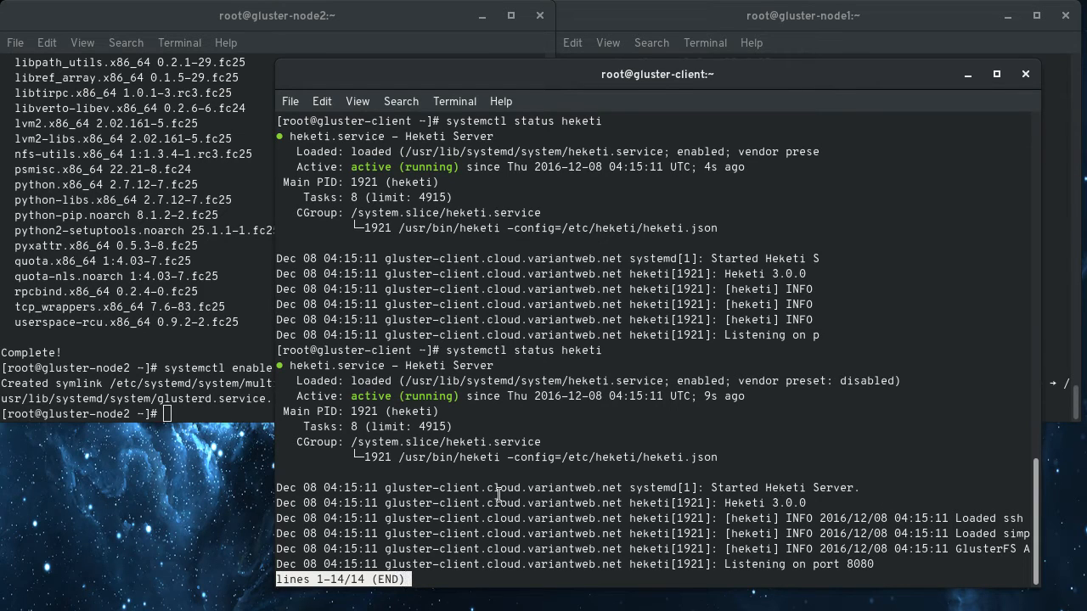
{"action": "key", "text": "q"}
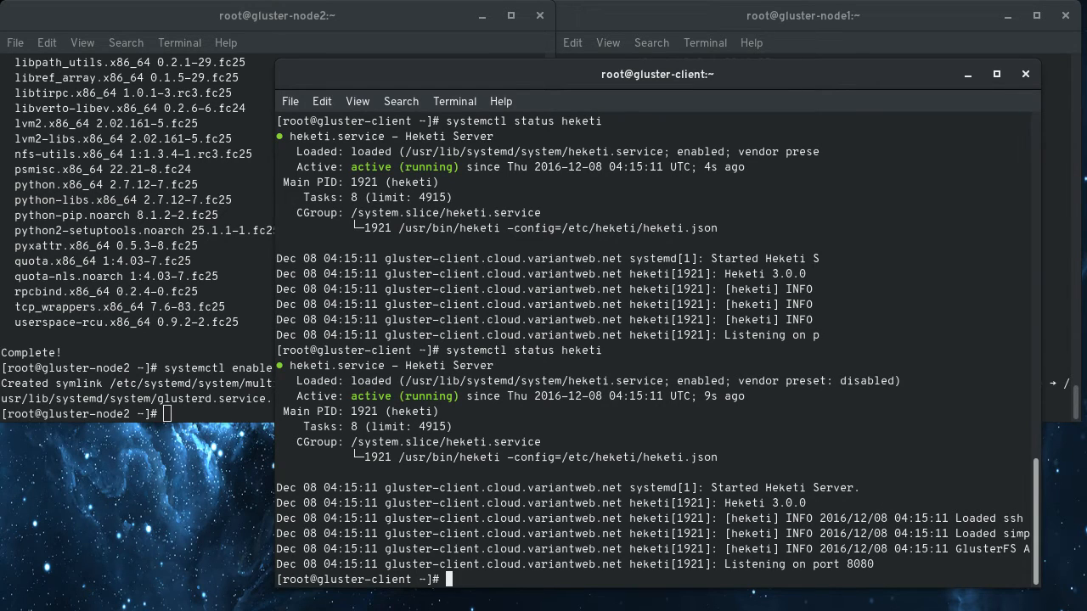
{"action": "type", "text": "curl http://127.0.0.1:8080/hello"}
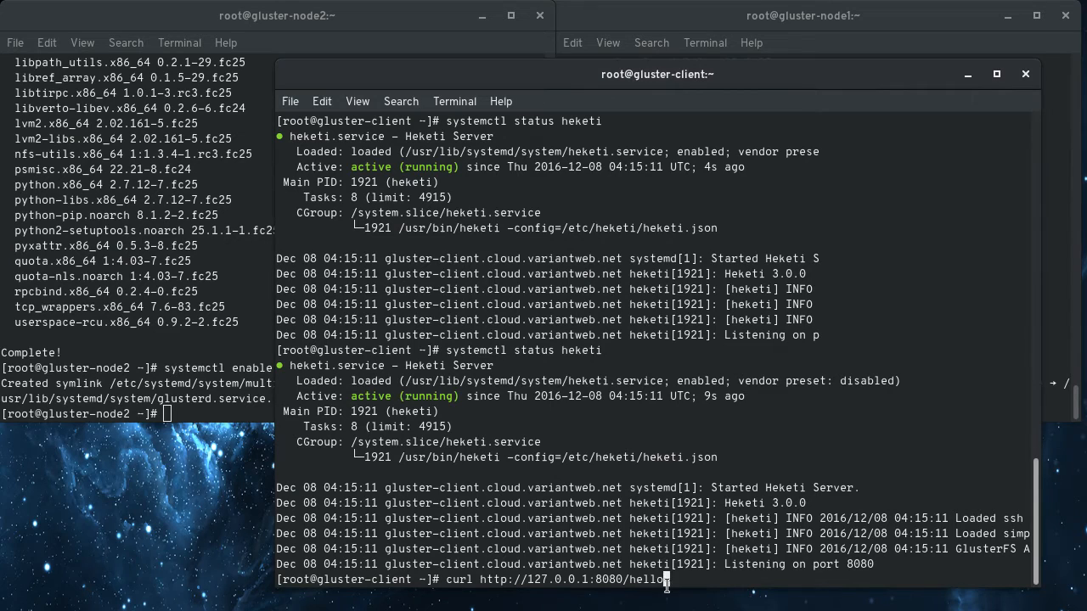
{"action": "mouse_move", "coordinate": [761, 442]}
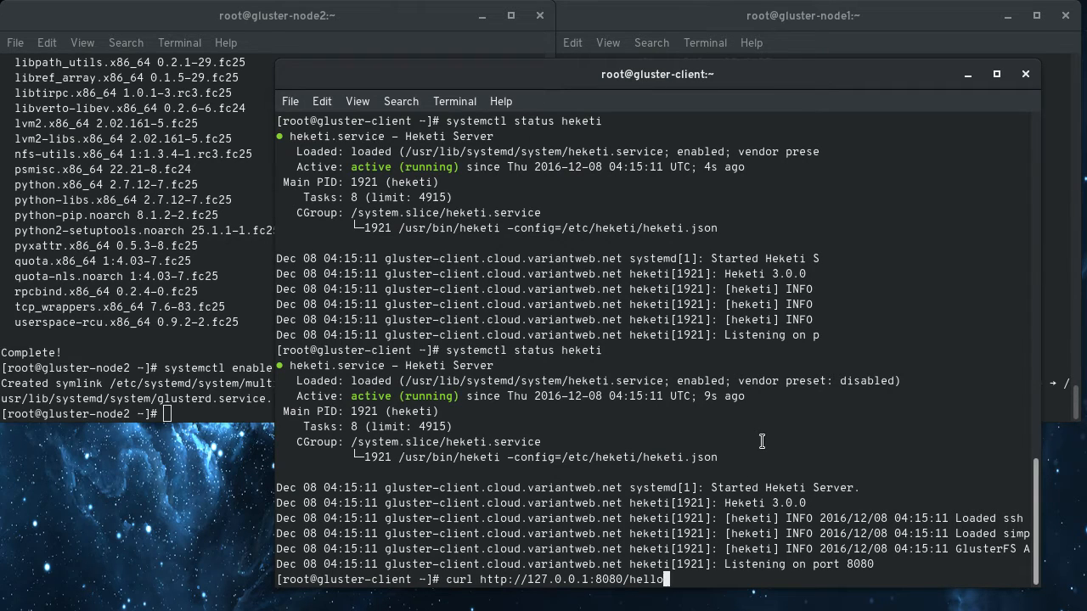
{"action": "key", "text": "Return"}
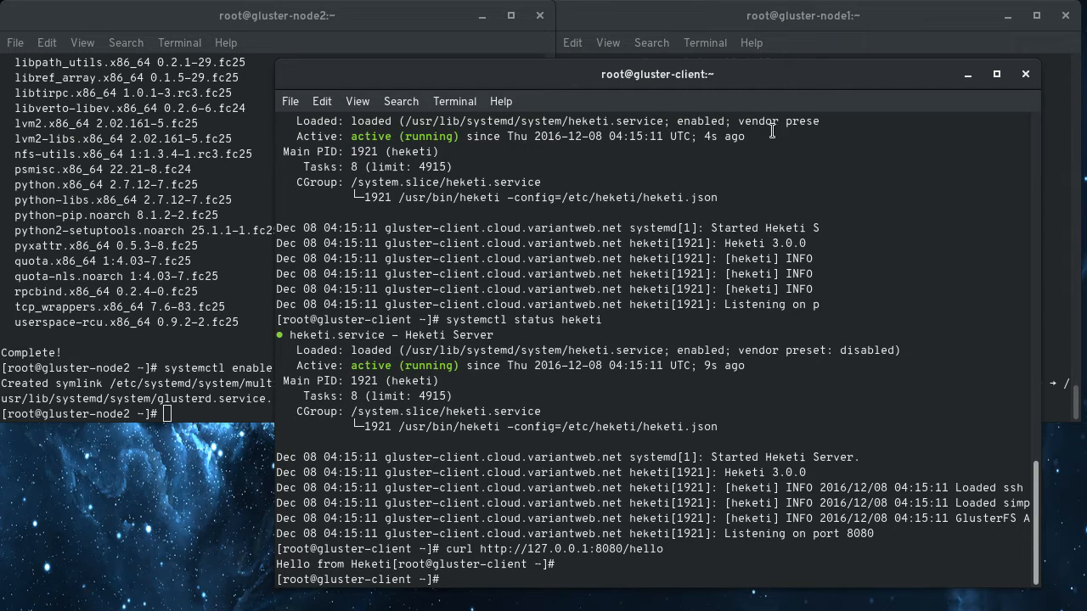
{"action": "mouse_move", "coordinate": [819, 76]}
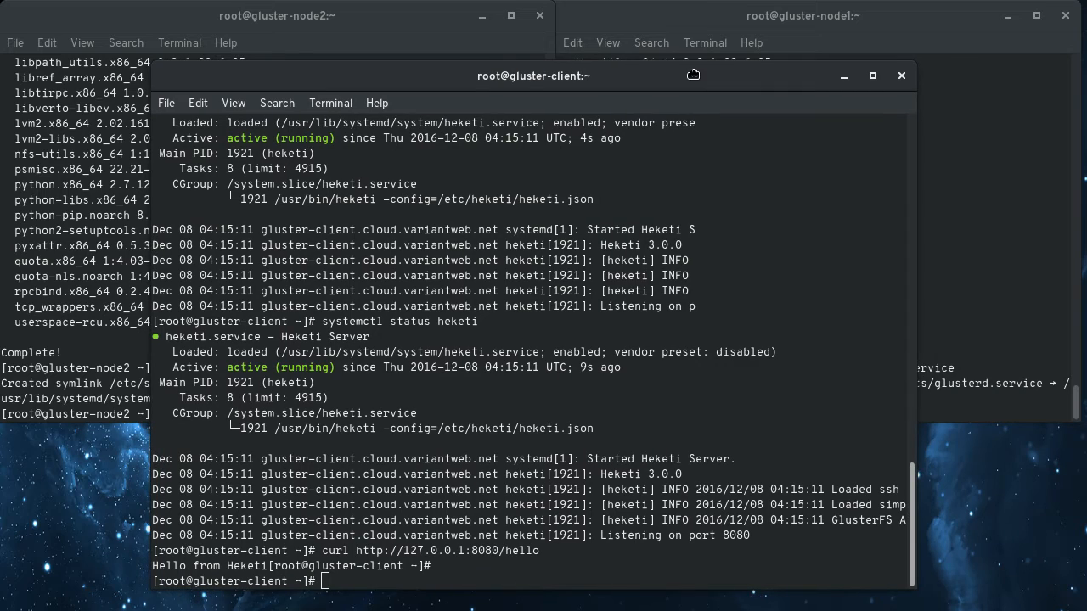
View the heketi id_rsa.pub and add it to ~/.ssh/authorized_keys on gluster-node1 and gluster-node2.
{"action": "type", "text": "cd /var/^C"}
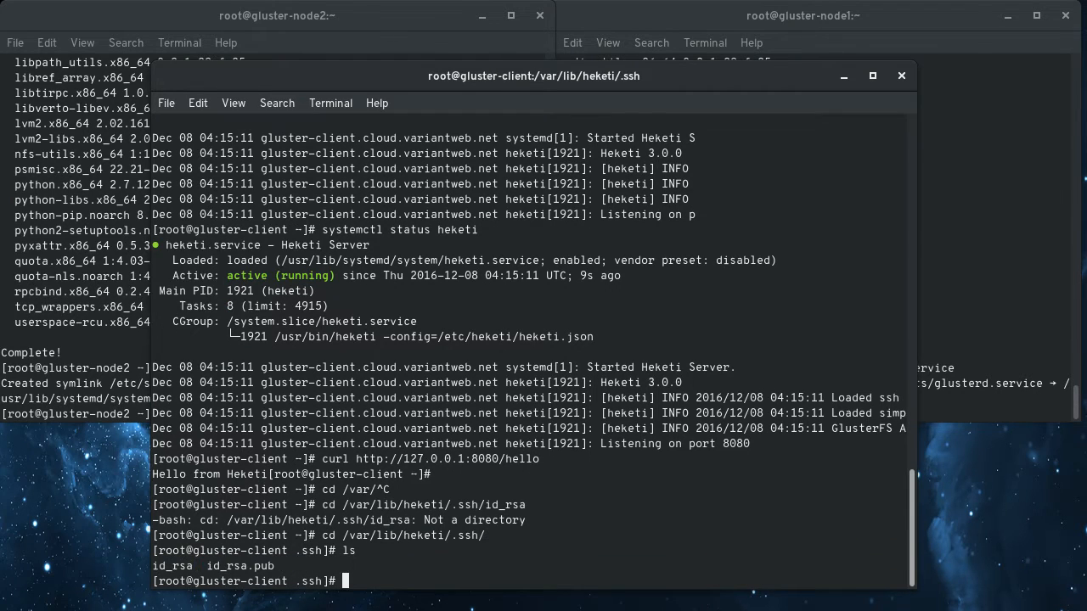
{"action": "type", "text": "vi id"}
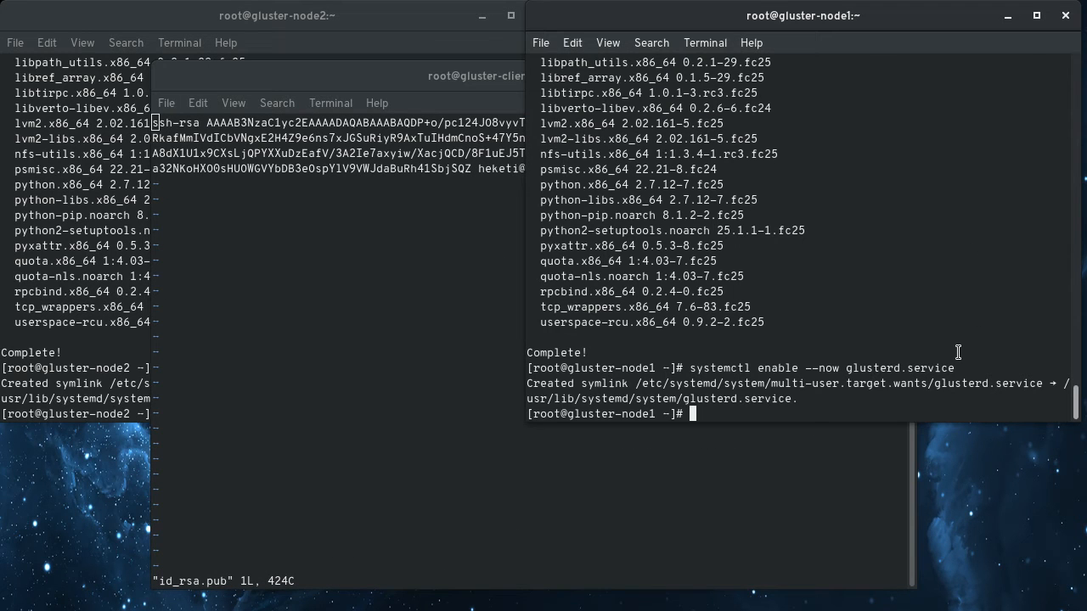
{"action": "type", "text": "vi ~/.ssh/authorized_key"}
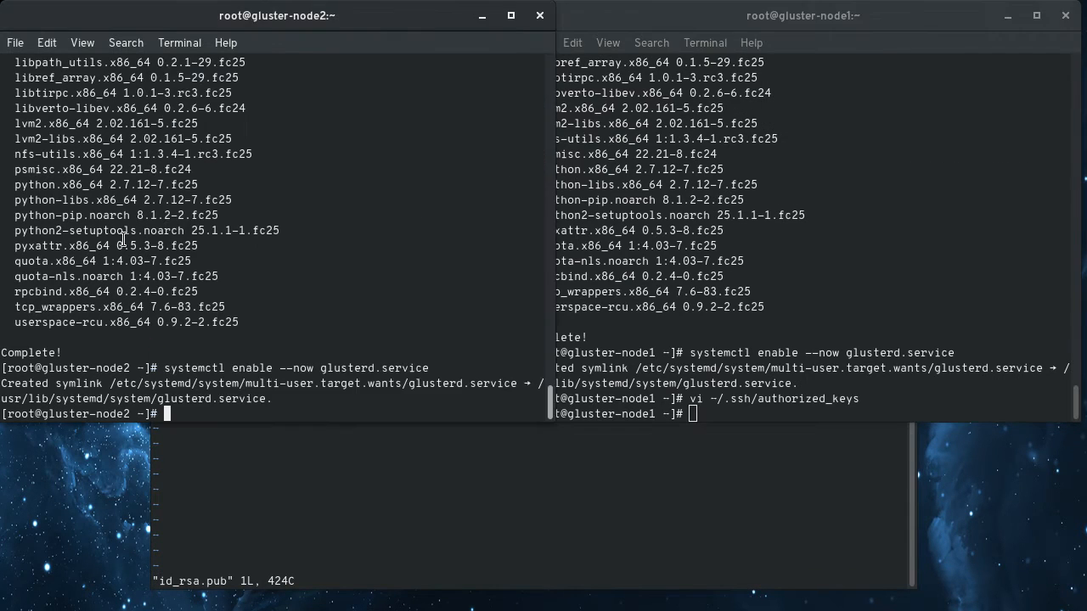
{"action": "type", "text": "ssh"}
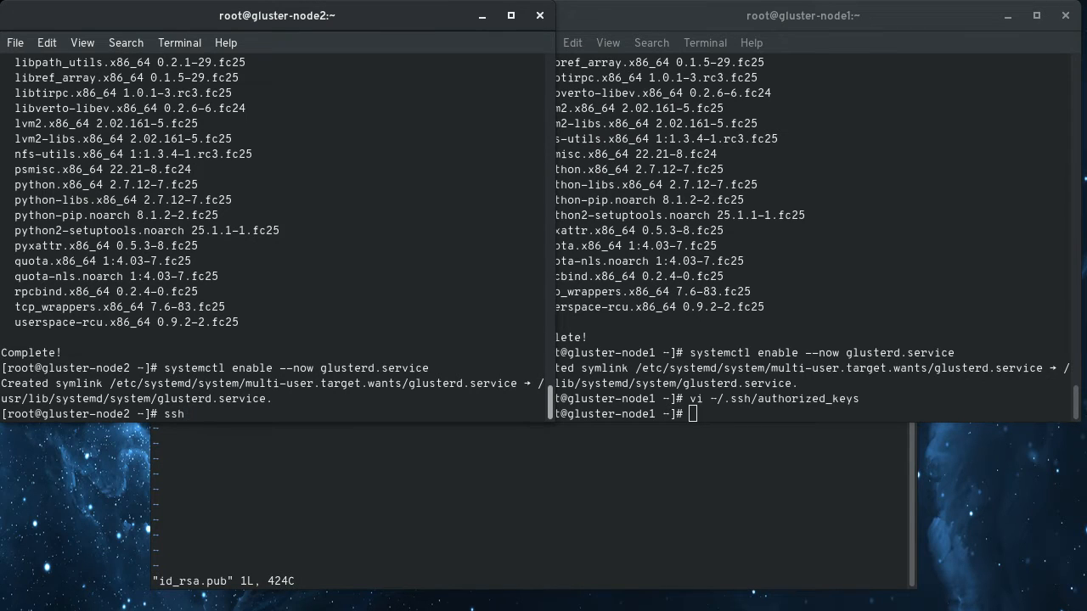
{"action": "type", "text": "vi"}
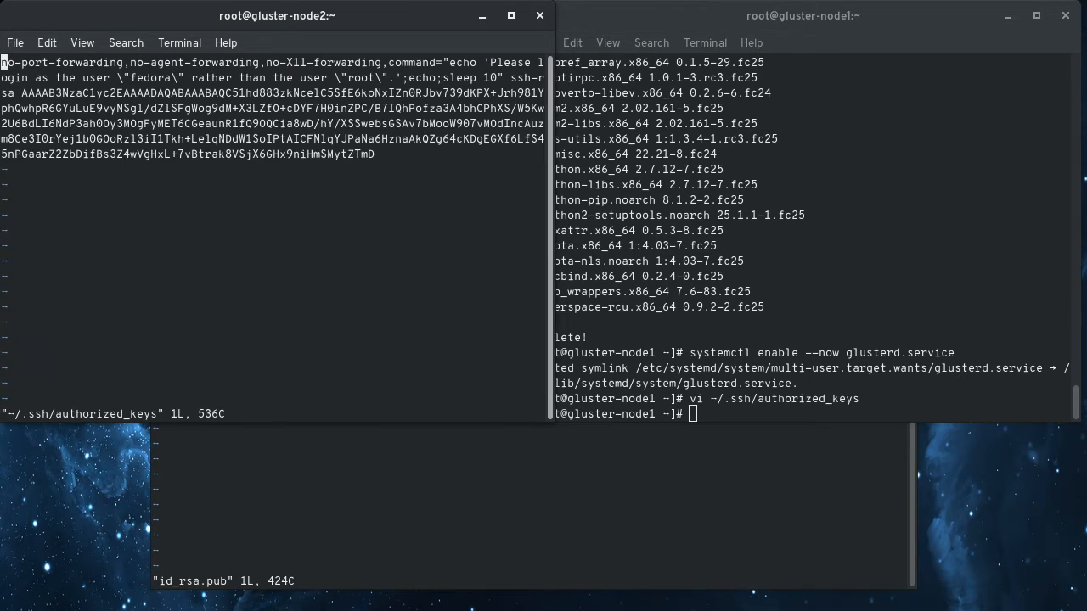
{"action": "key", "text": "i"}
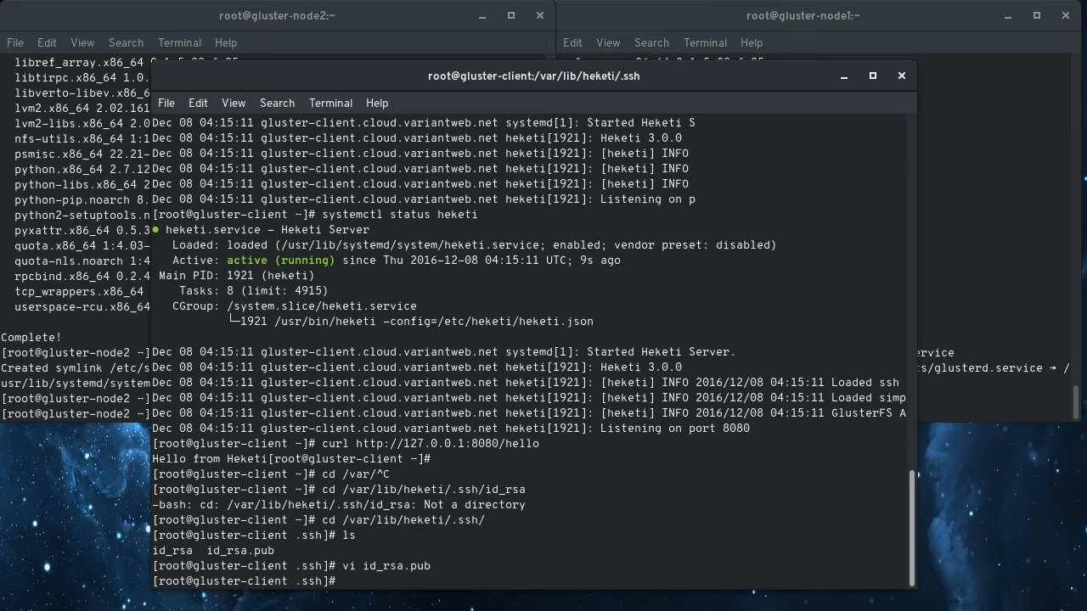
{"action": "type", "text": "sudo"}
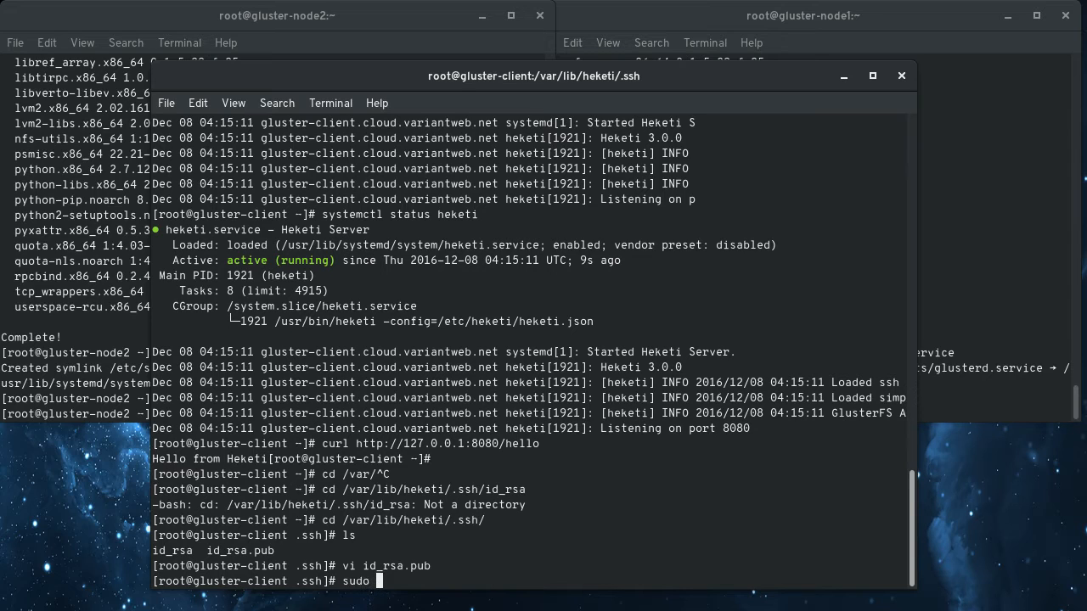
SSH to gluster-node1 as the heketi user and accept its host key with 'yes'.
{"action": "type", "text": "-u"}
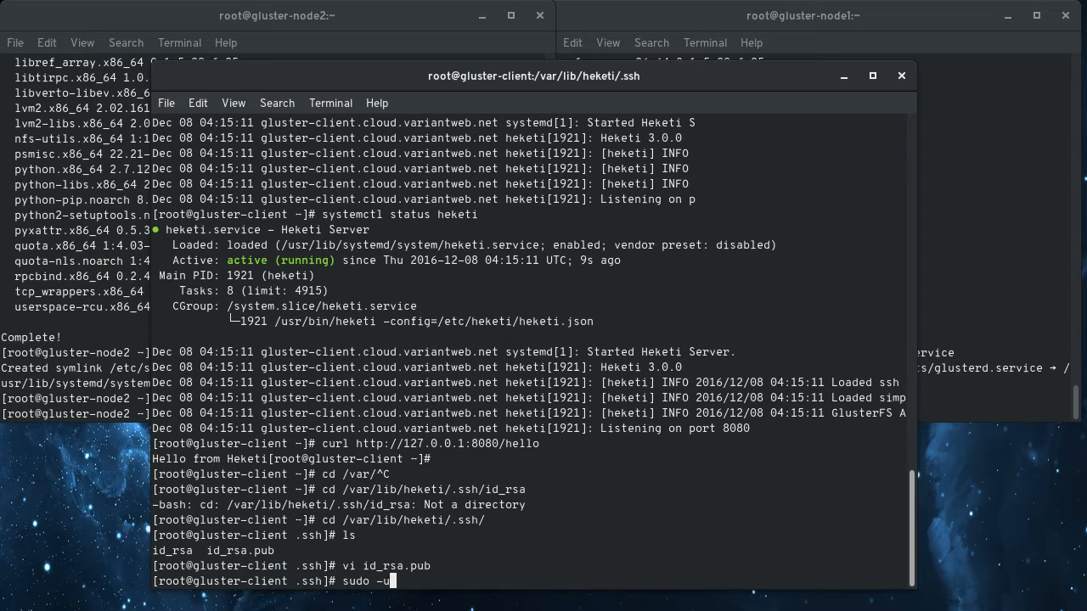
{"action": "type", "text": "h"}
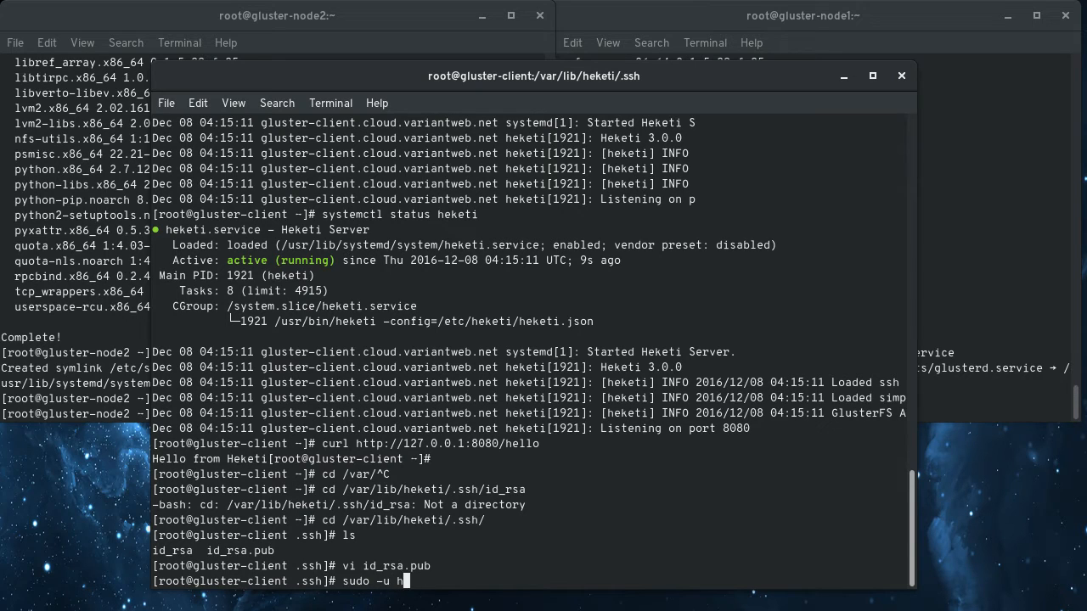
{"action": "type", "text": "eketi"}
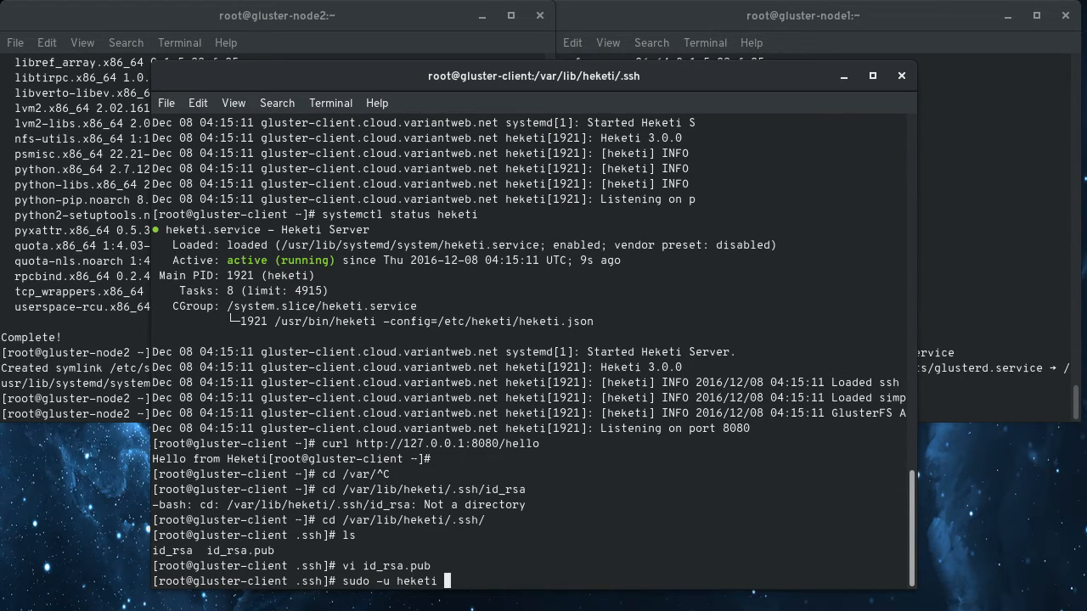
{"action": "type", "text": "ssh"}
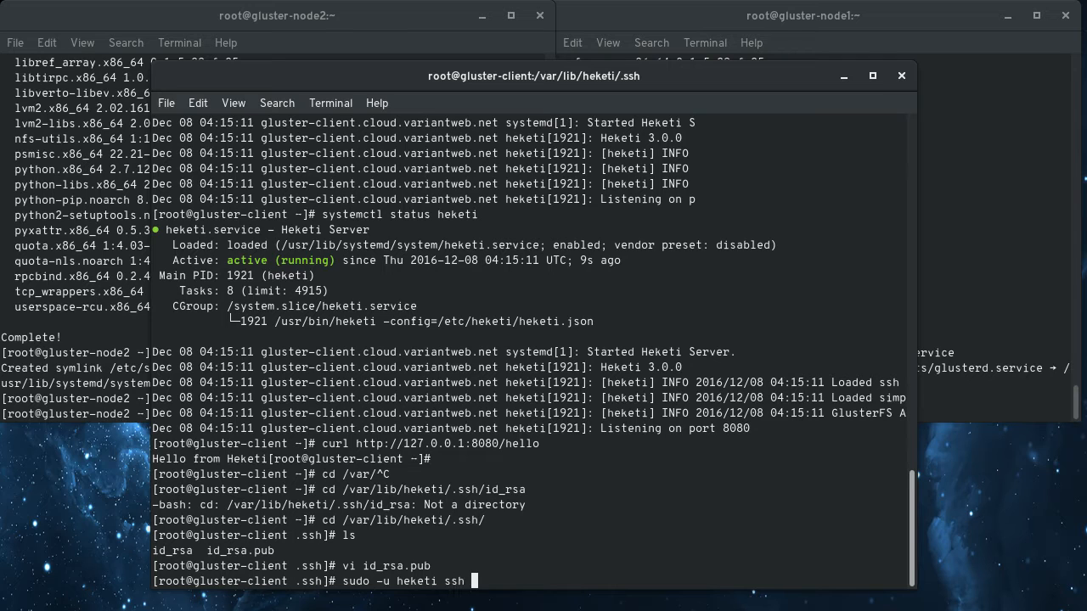
{"action": "type", "text": "gluster-node1"}
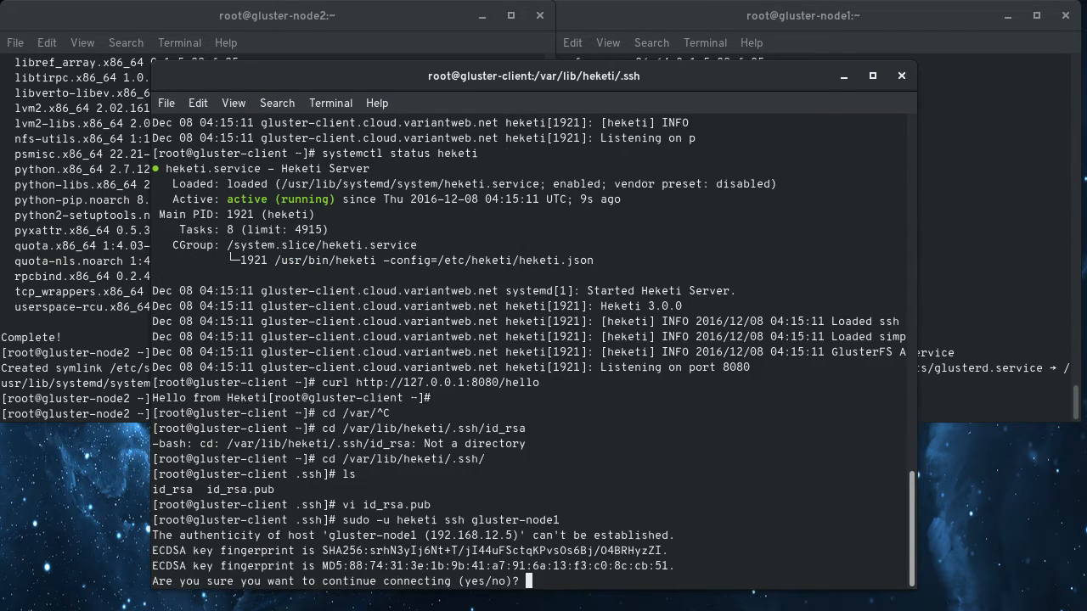
{"action": "type", "text": "yes"}
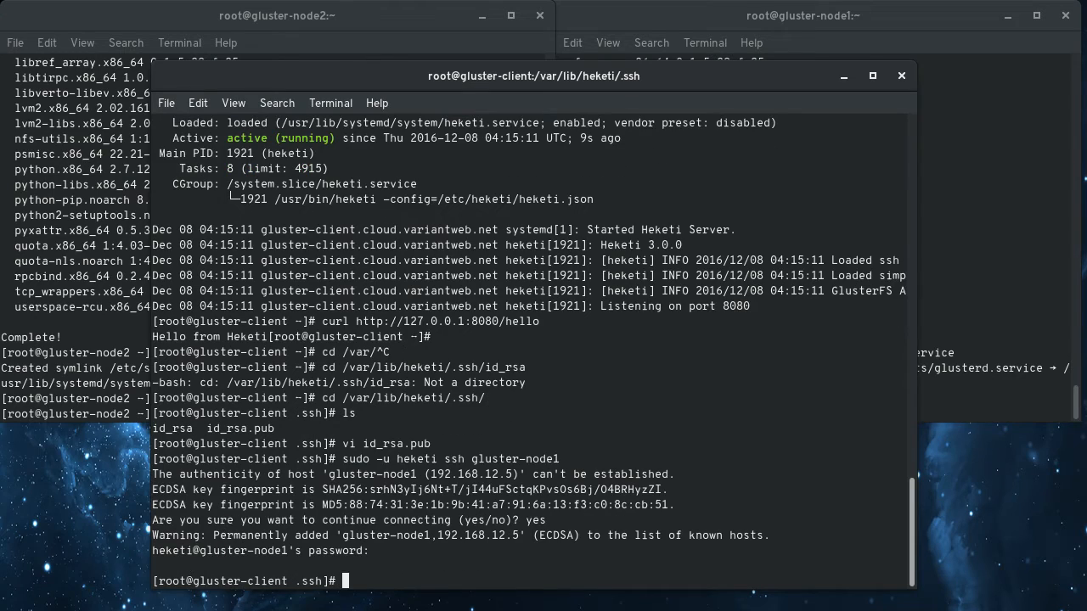
{"action": "type", "text": "ls"}
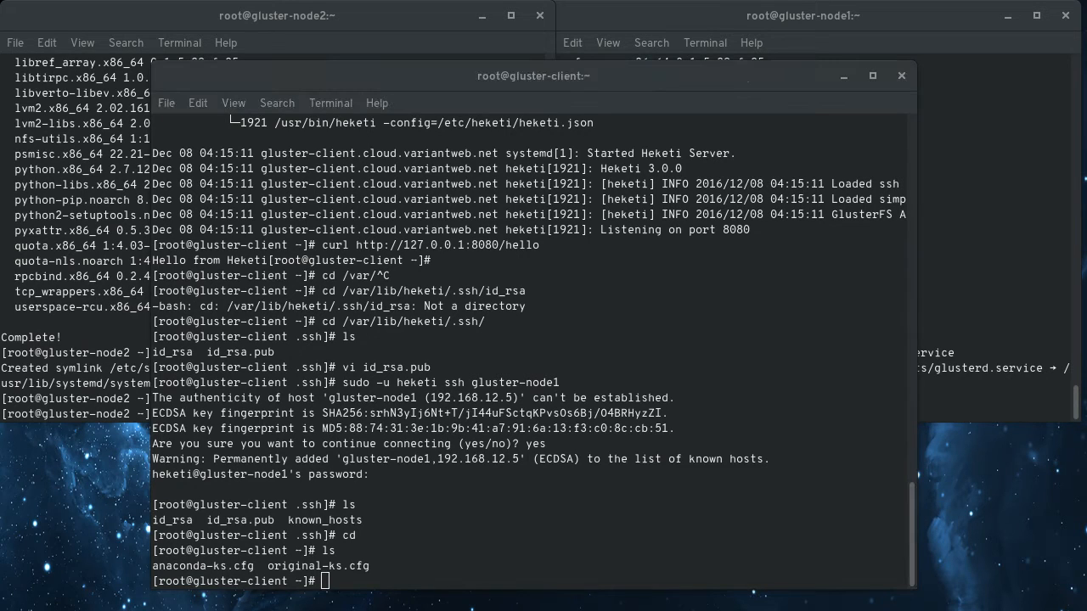
{"action": "type", "text": "dnf install heketi-client -y"}
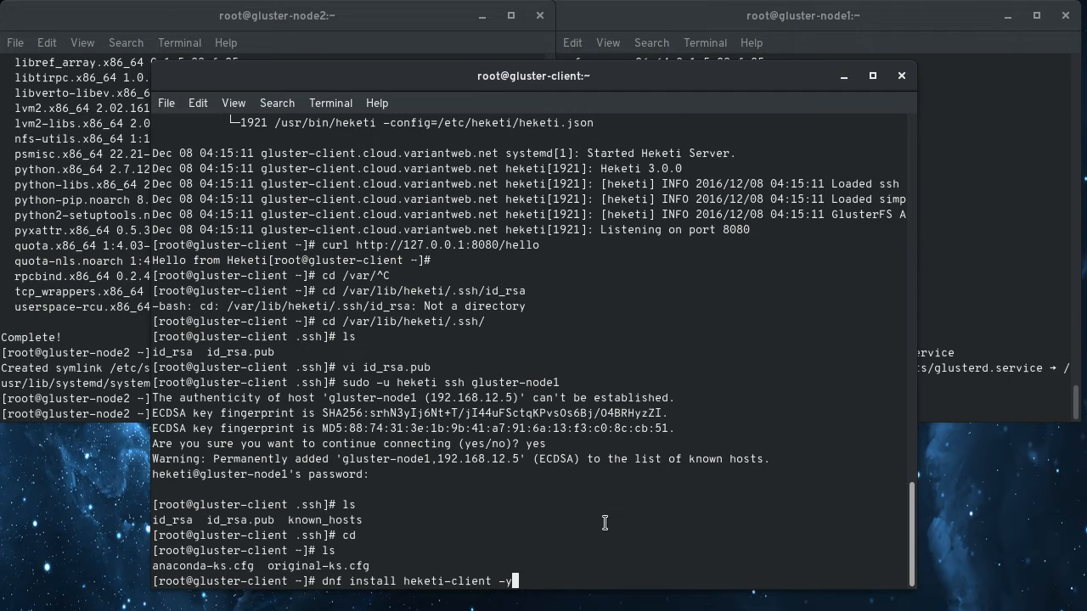
{"action": "key", "text": "Return"}
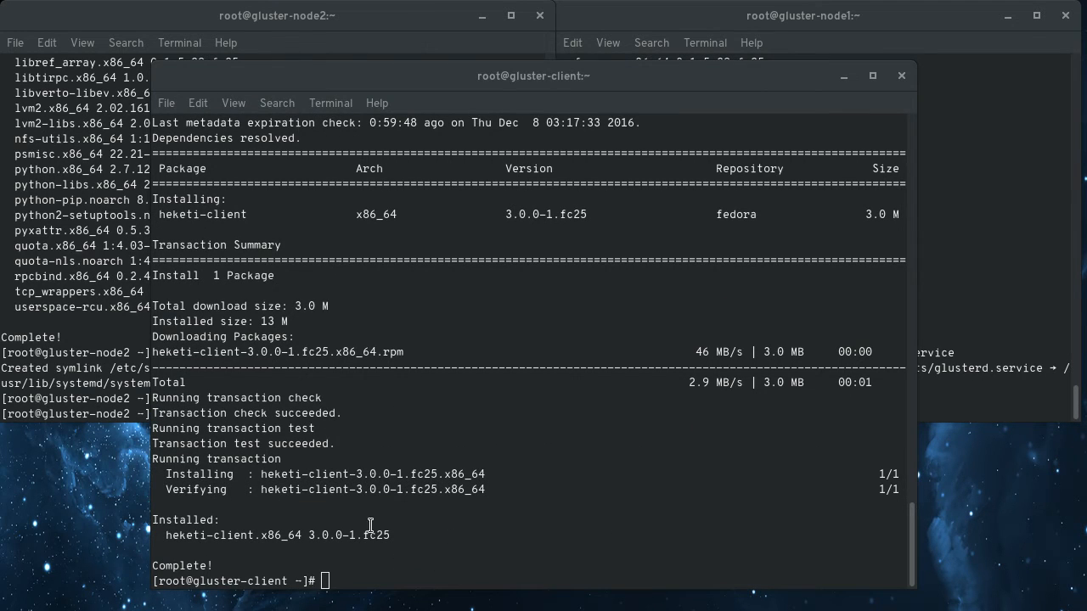
{"action": "type", "text": "hek"}
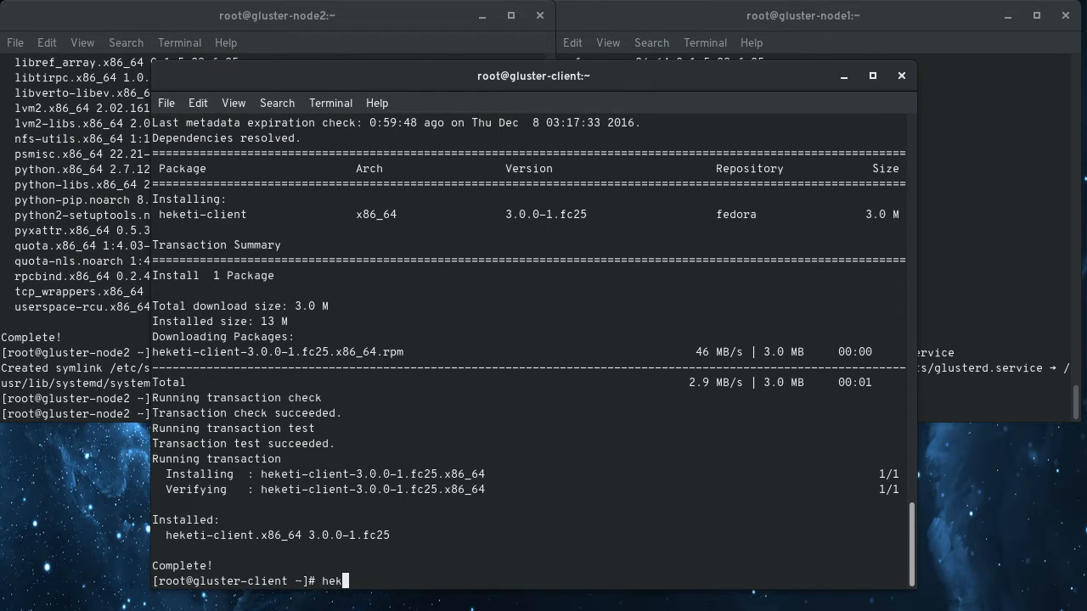
{"action": "type", "text": "ti"}
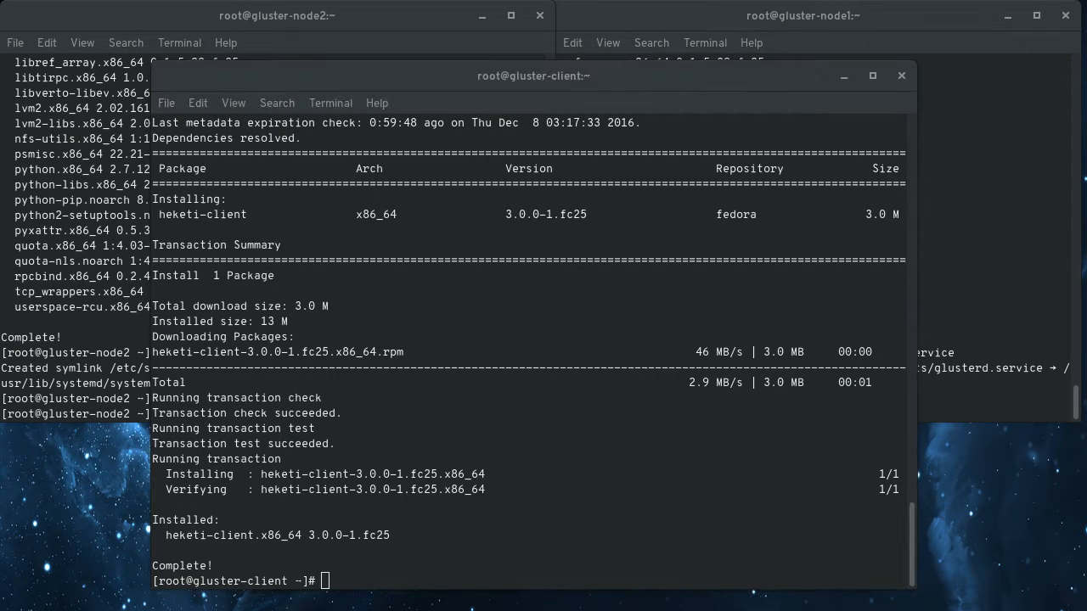
{"action": "type", "text": "export HEKETI_CLI_SERVER=http://gluster-node1:8080"}
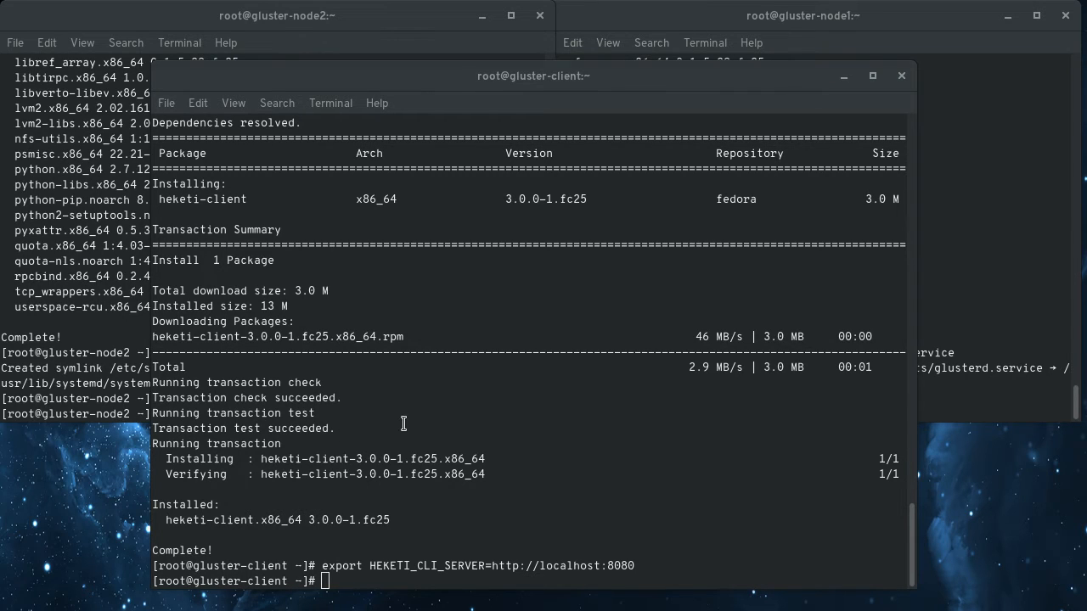
Create the Heketi cluster 'mycluster' and start a node add using its cluster ID.
{"action": "type", "text": "heketi-cli cluster create mycluster"}
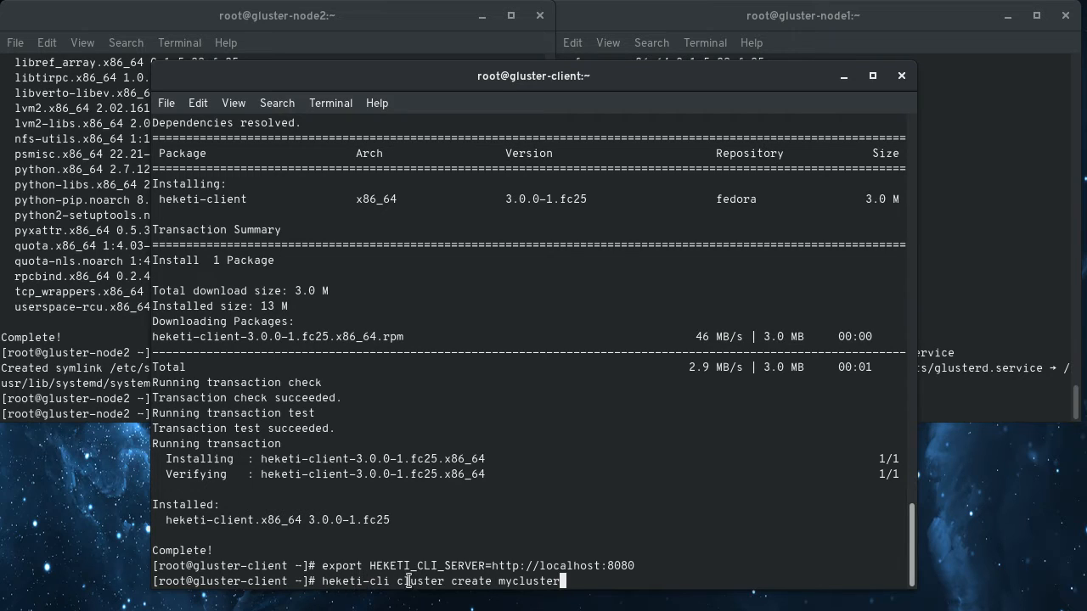
{"action": "mouse_move", "coordinate": [656, 503]}
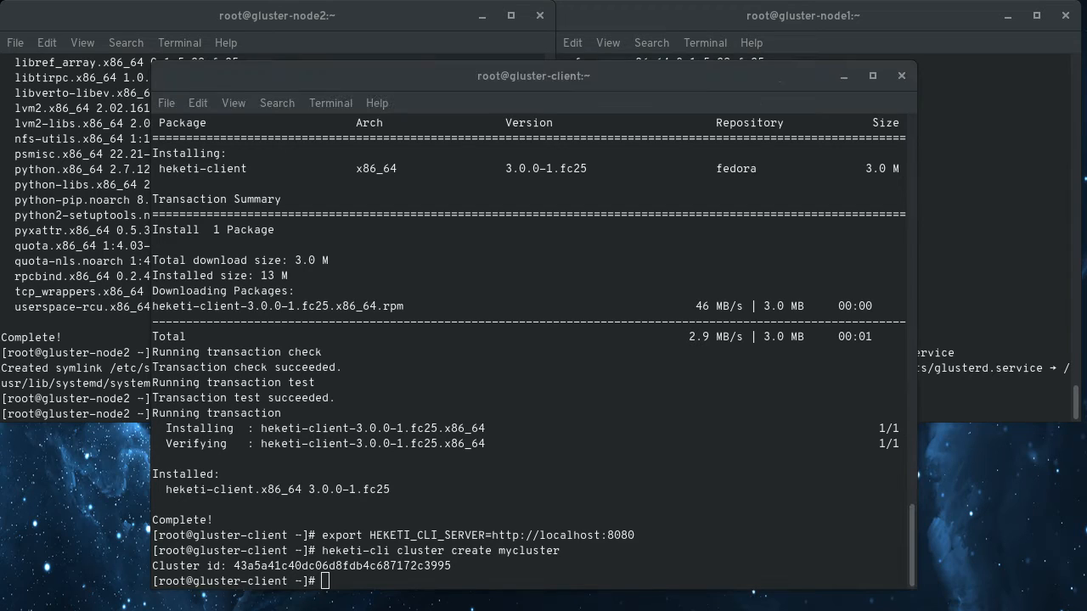
{"action": "mouse_move", "coordinate": [688, 490]}
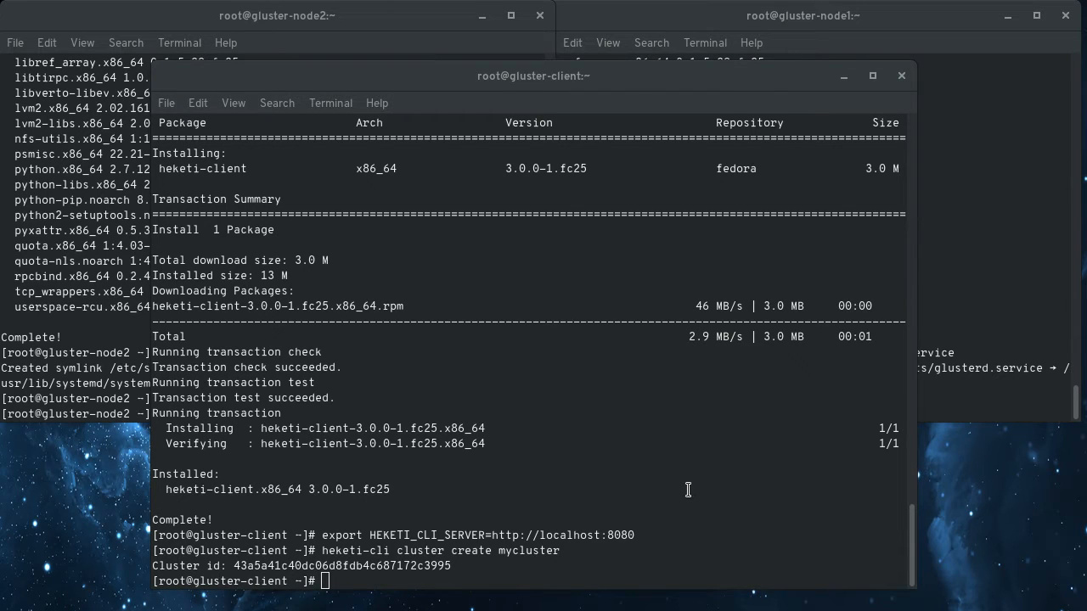
{"action": "type", "text": "heketi-cli node add --cluster=43a5a41c40dc06d8fdb4c687172c3995 --zone=1 --management-host-name=gluster-node1 --storage-host-name=gluster-node1"}
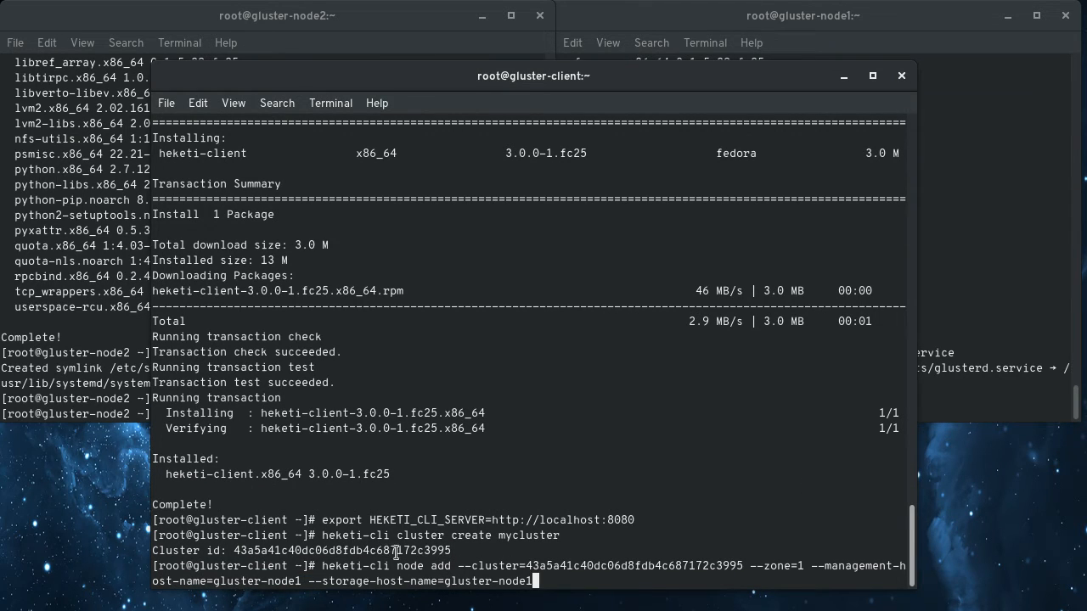
{"action": "mouse_move", "coordinate": [865, 566]}
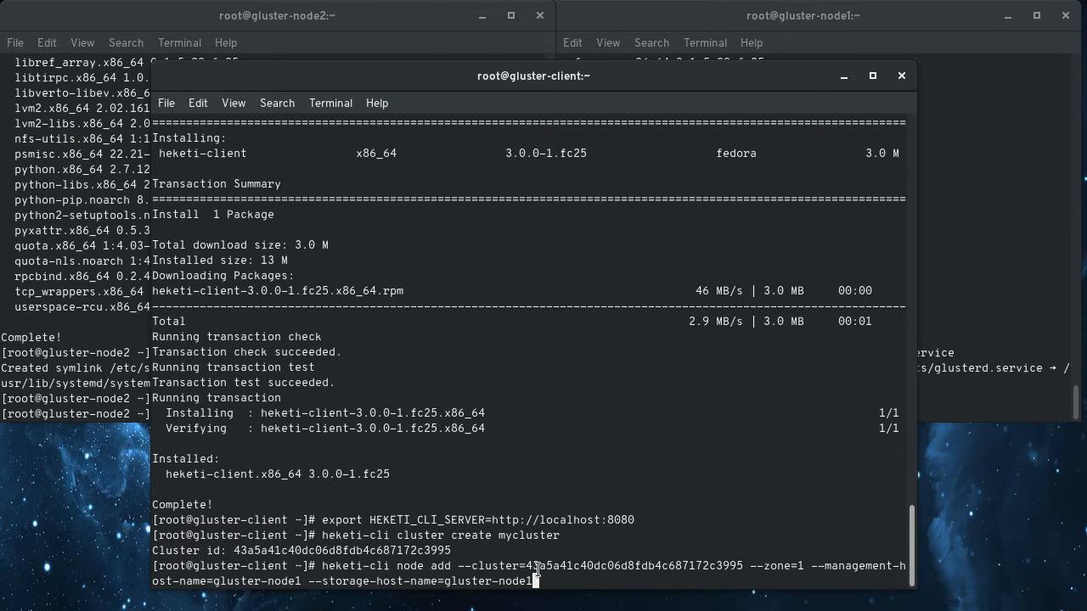
{"action": "mouse_move", "coordinate": [424, 586]}
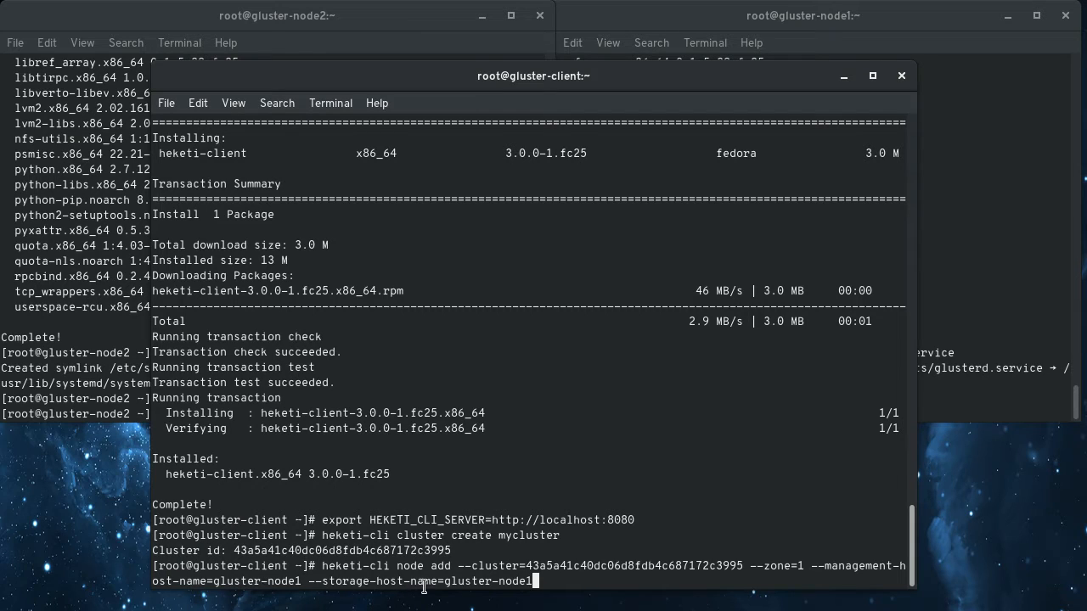
{"action": "mouse_move", "coordinate": [445, 539]}
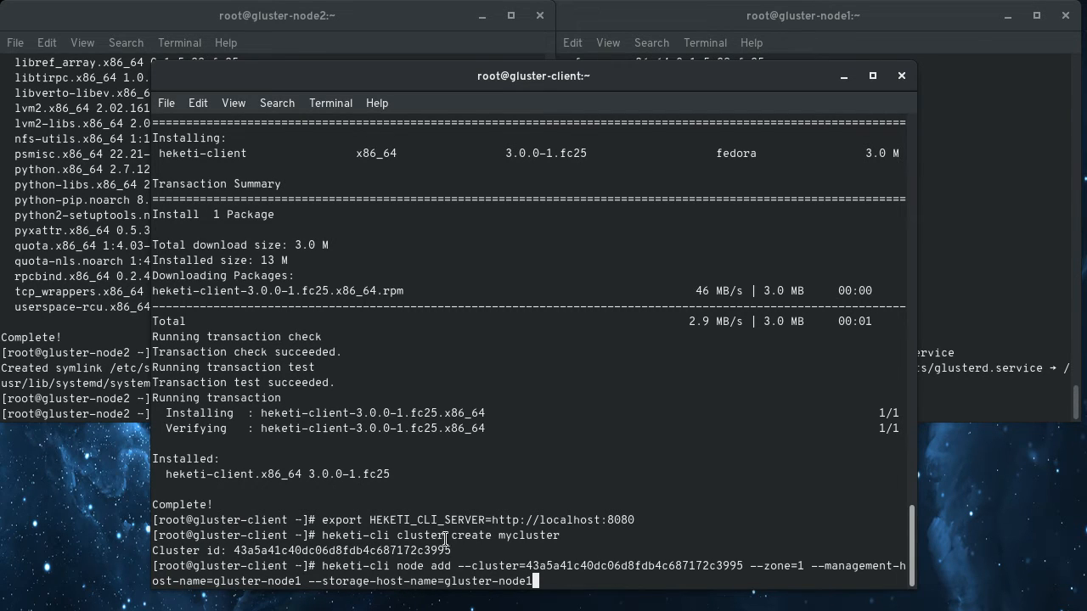
Add gluster-node1 and gluster-node2 to cluster 43a5a41c40dc06d8fdb4c687172c3995.
{"action": "key", "text": "Return"}
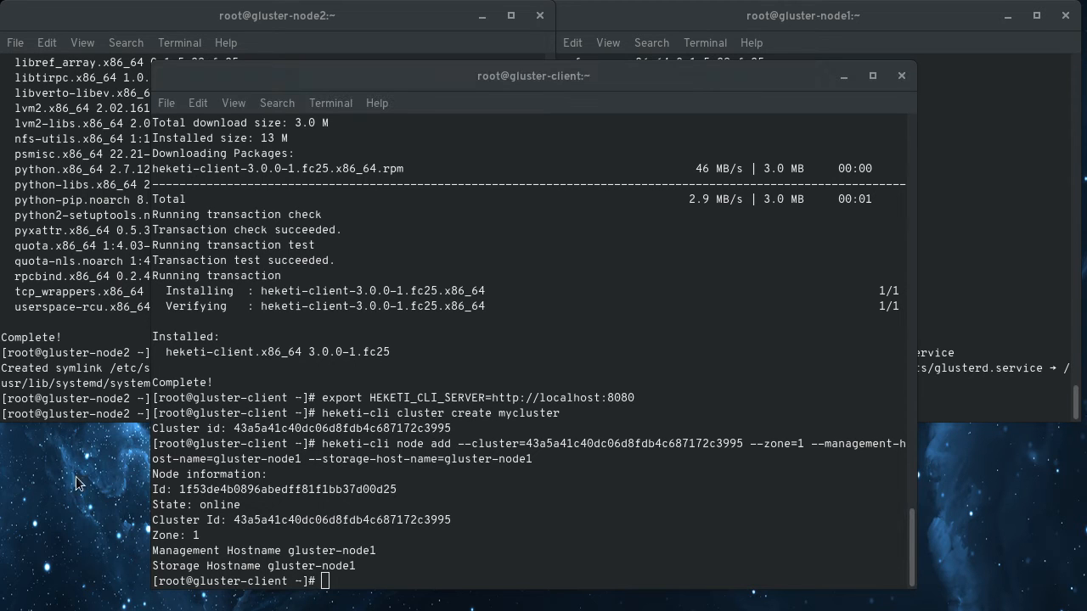
{"action": "type", "text": "heketi-cli node add --cluster="}
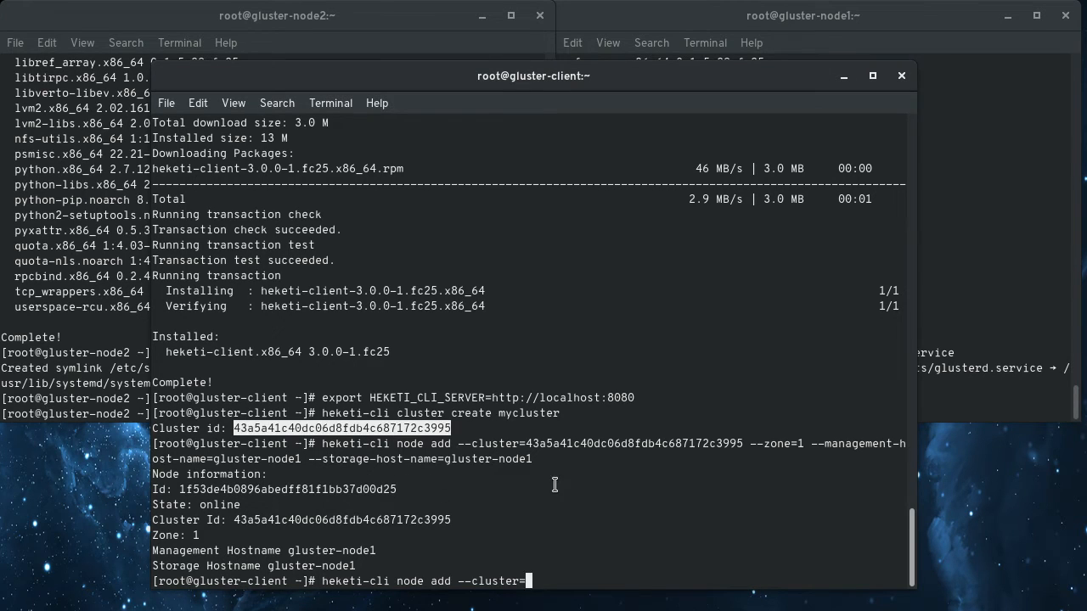
{"action": "type", "text": "43a5a41c40dc06d8fdb4c687172c3995 --zone=1 --management-host-name=gluster-node2 --storage-host-name=gluster-node2"}
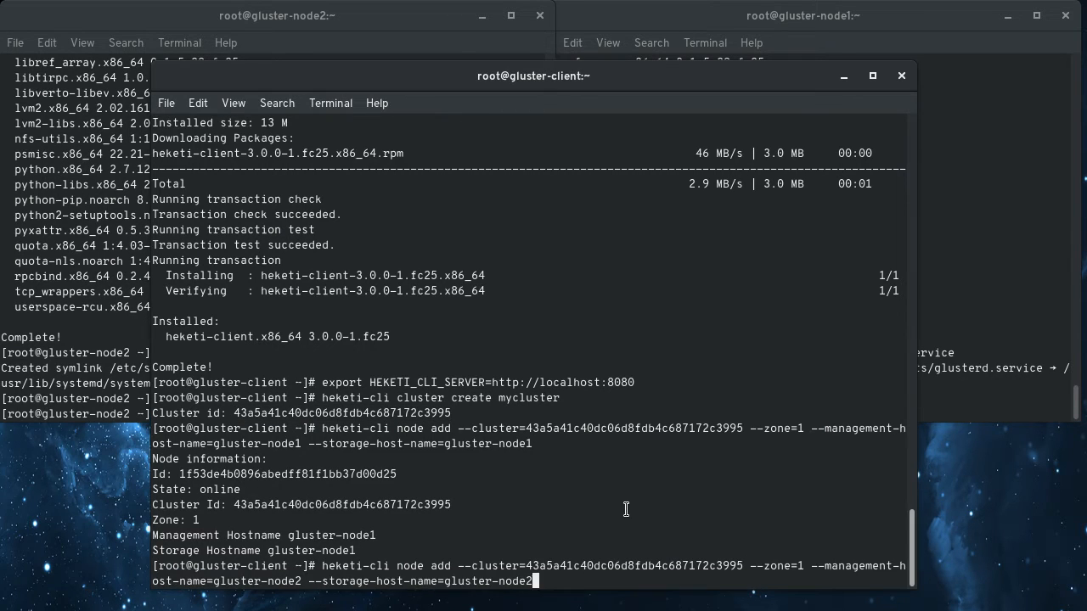
{"action": "key", "text": "Return"}
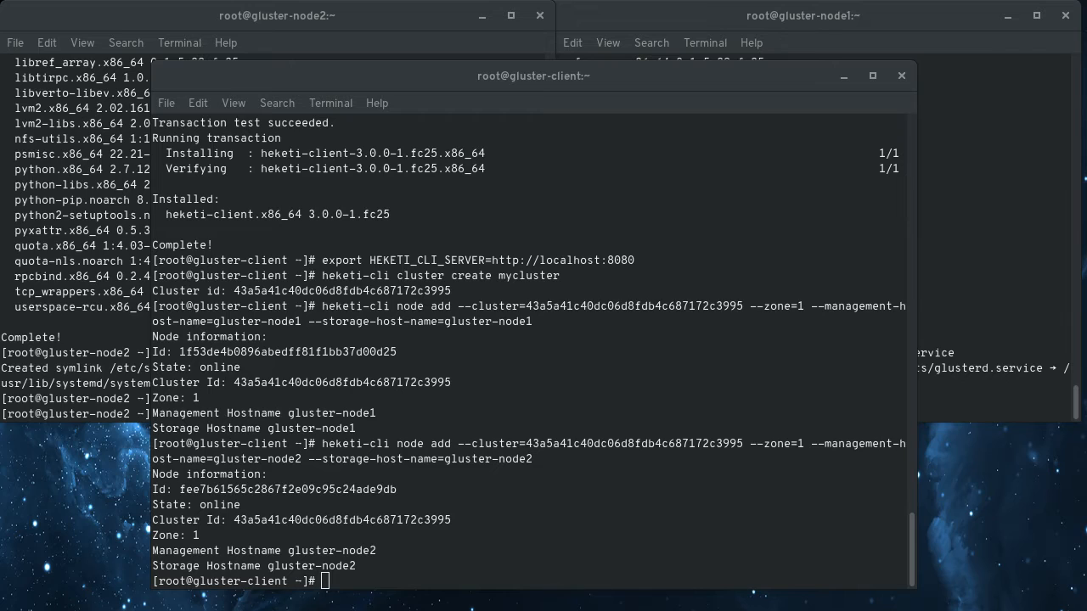
{"action": "type", "text": "heketi-cli device add --name=/dev/vdb1 --node="}
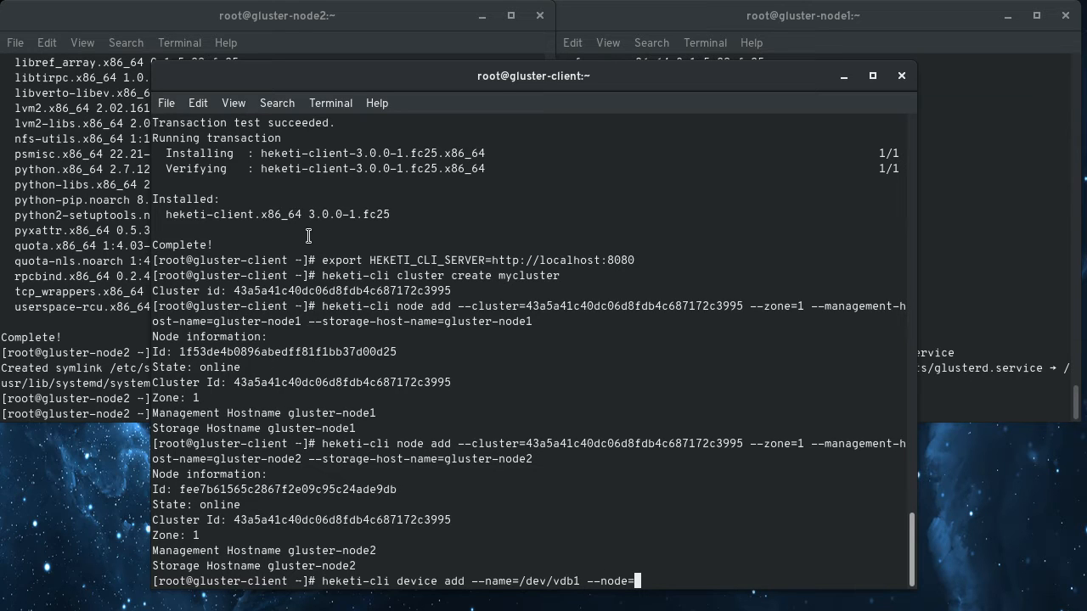
Try adding /dev/vdb1 to gluster-node1 (node 1f53de4b0896abedff81f1bb37d00d25), which errors out.
{"action": "double_click", "coordinate": [286, 352]}
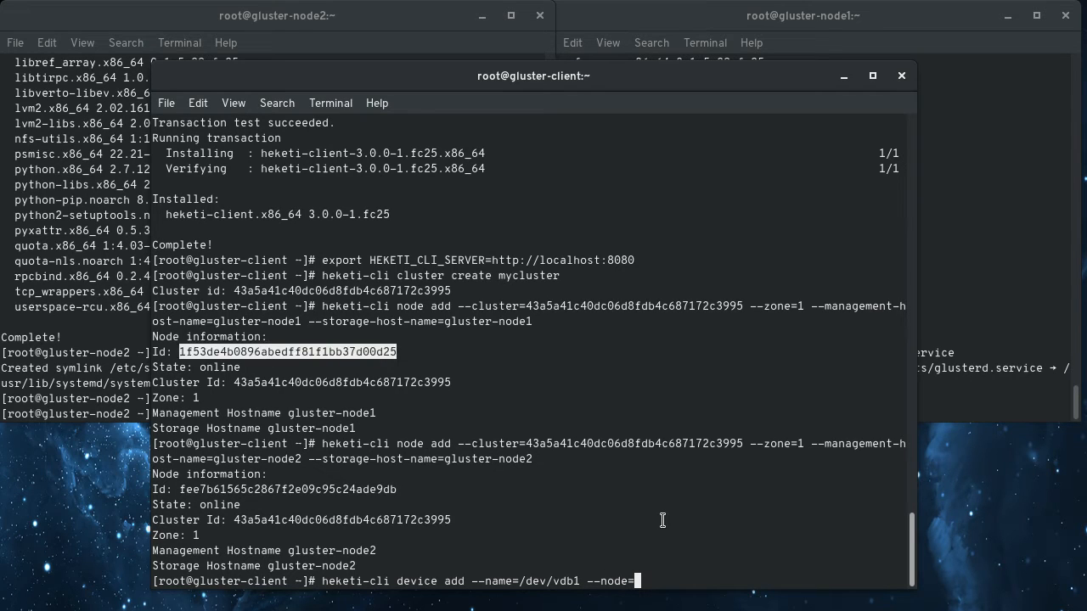
{"action": "mouse_move", "coordinate": [327, 406]}
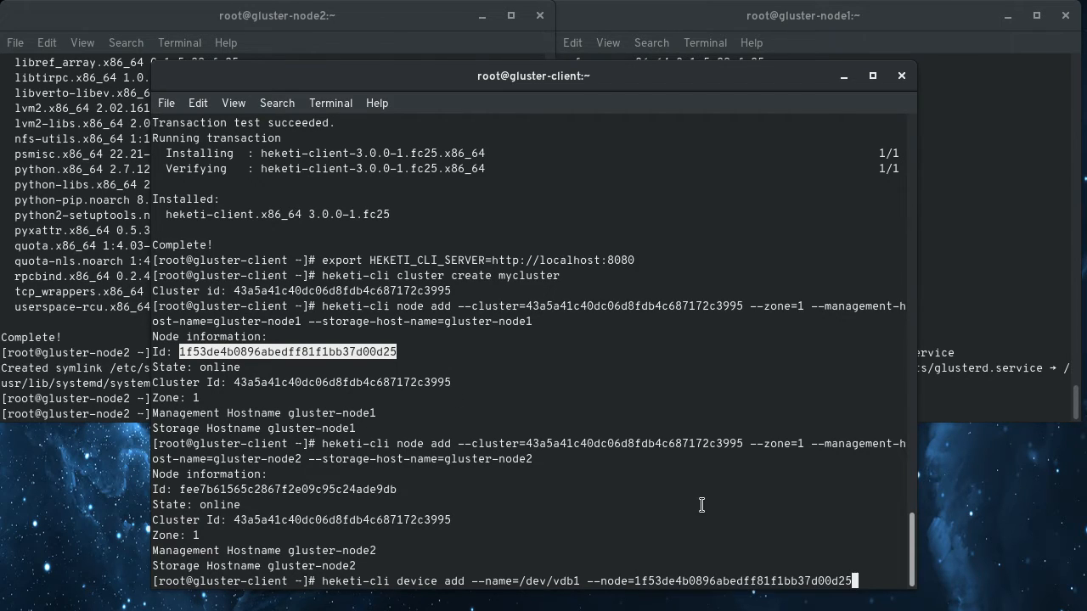
{"action": "key", "text": "Return"}
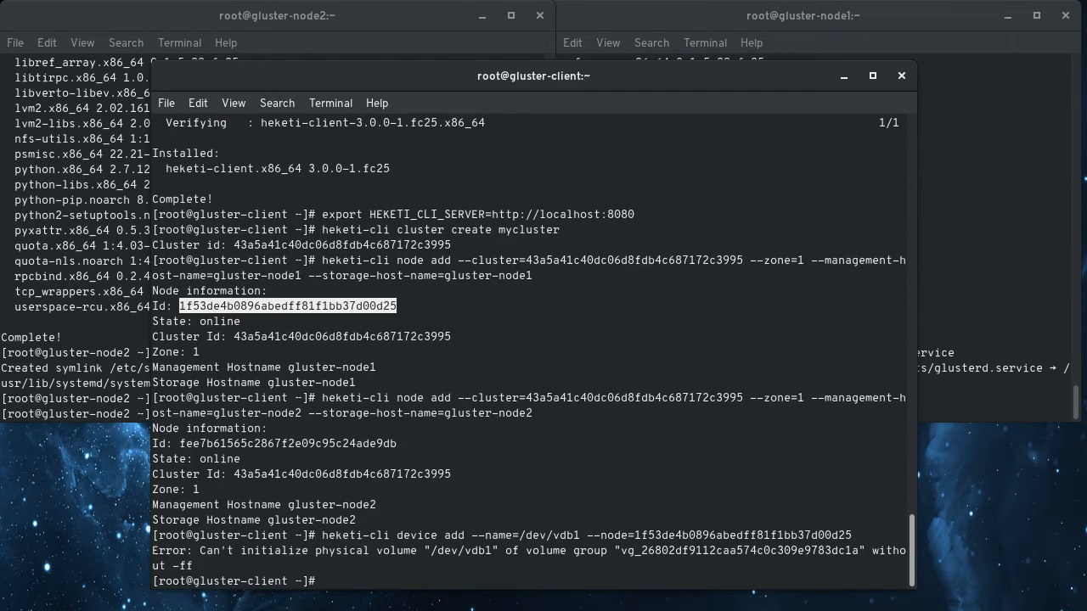
{"action": "mouse_move", "coordinate": [840, 605]}
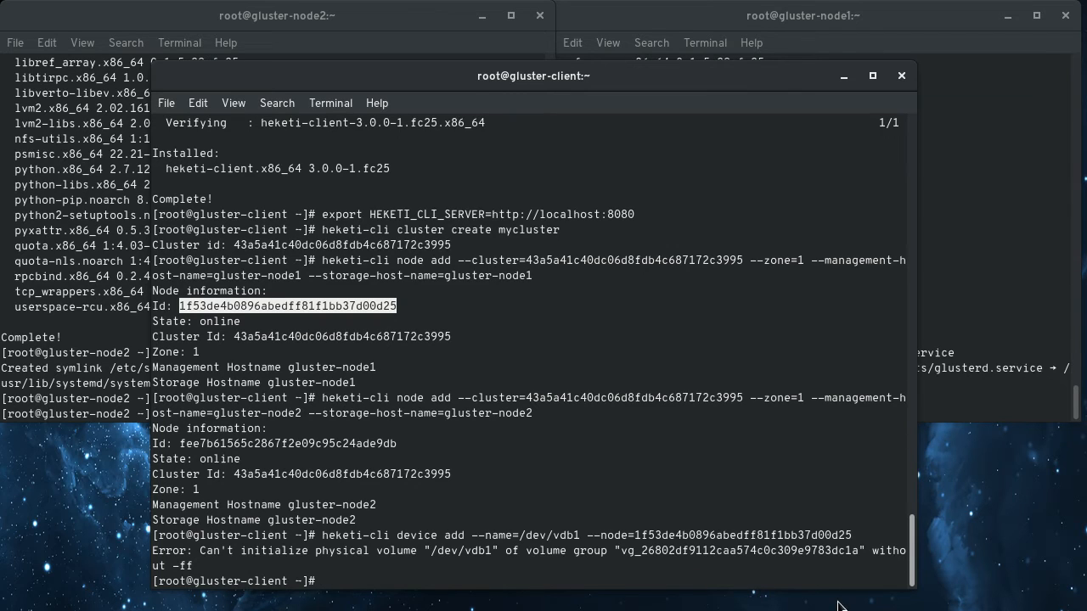
{"action": "type", "text": "heketi-cli device add --name=/dev/vdb1 --node=1f53de4b0896abedff81f1bb37d00d25"}
{"action": "type", "text": "ls"}
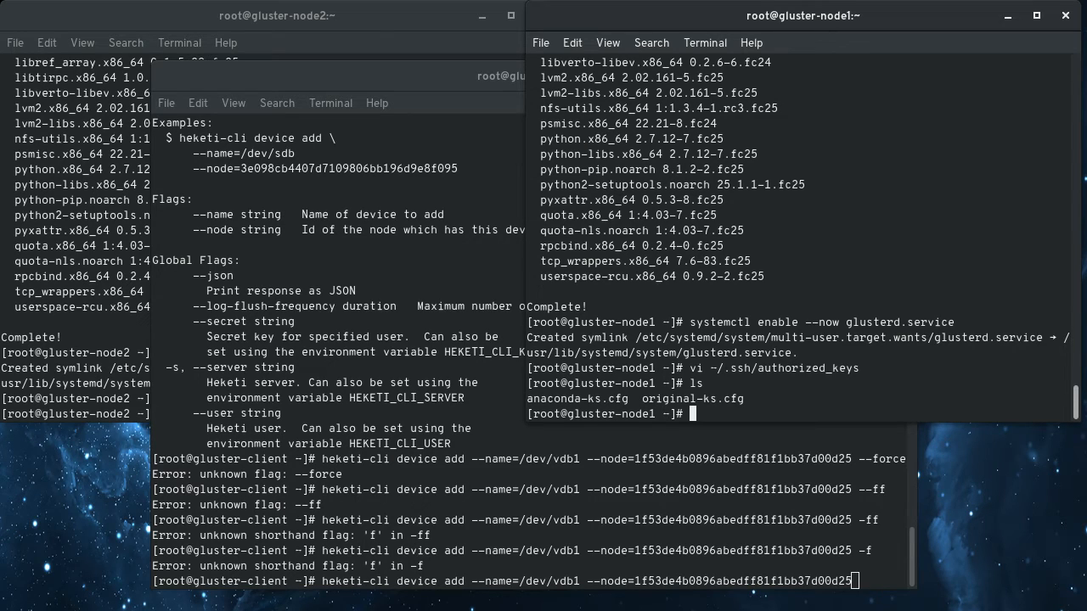
Wipe old signatures from /dev/vdb1 on gluster-node1 and retry adding it to Heketi.
{"action": "type", "text": "wipefs -a /dev/vda1`"}
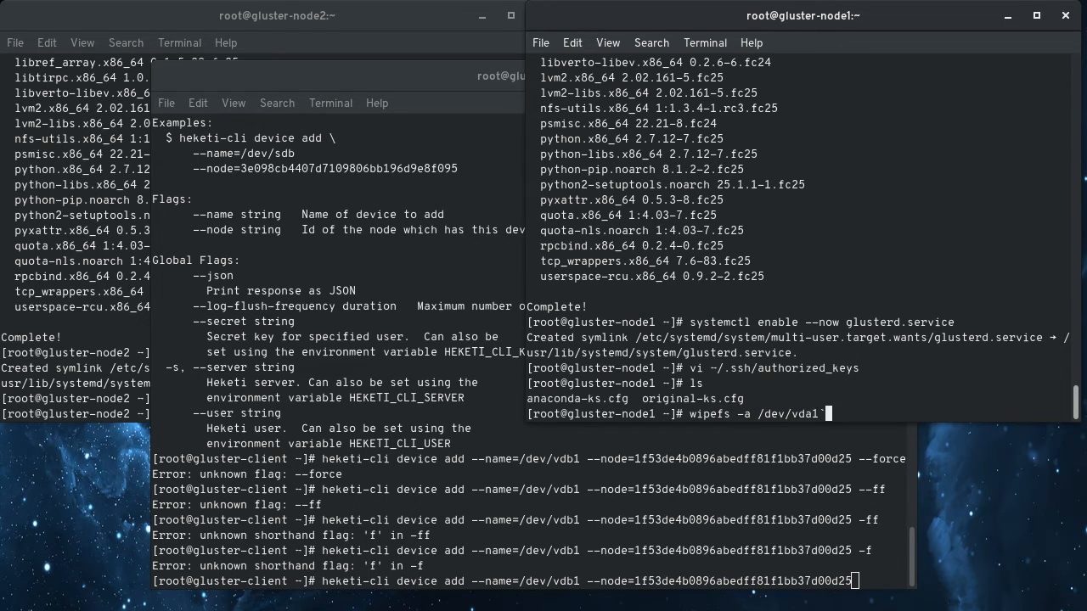
{"action": "key", "text": "Return"}
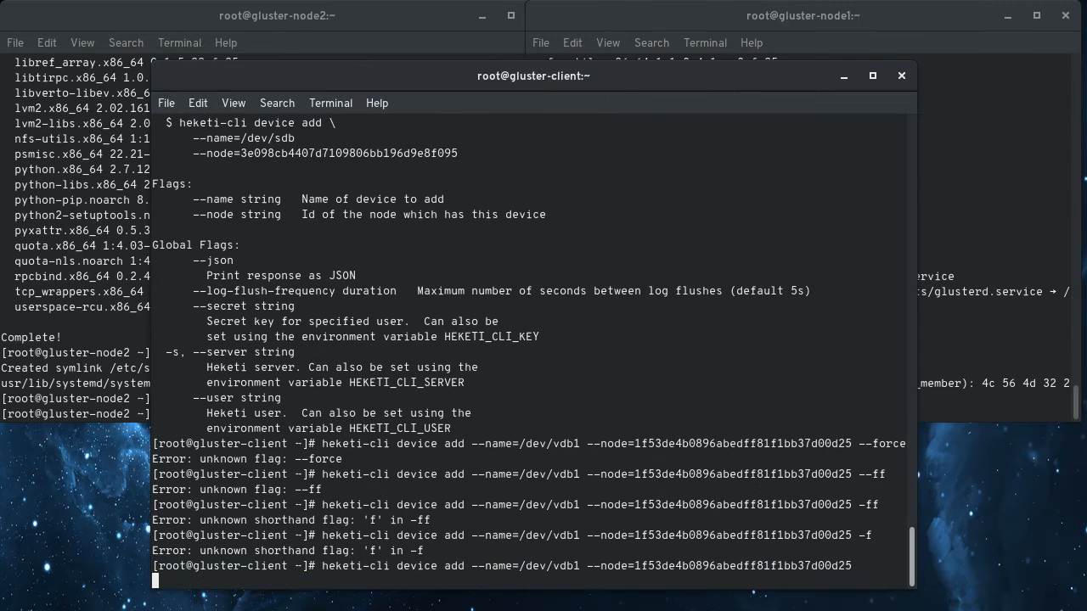
{"action": "key", "text": "Return"}
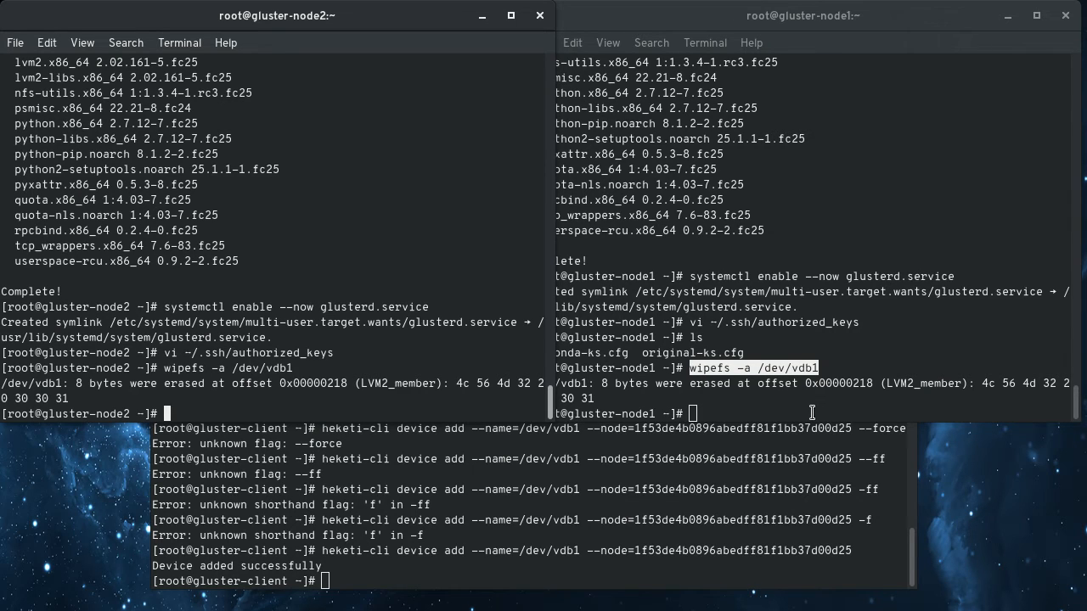
{"action": "mouse_move", "coordinate": [717, 509]}
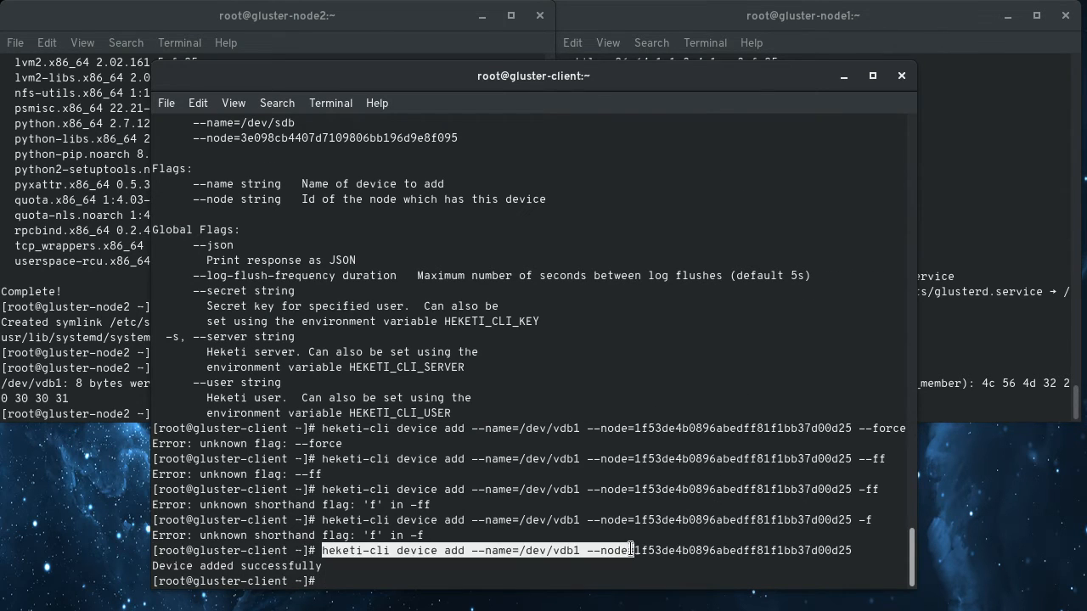
Add /dev/vdb1 on gluster-node2 as a Heketi device, then draft the replica-2 volume command.
{"action": "type", "text": "heketi-cli device add --name=/dev/vdb1 --node=fee7b61565c2867f2e09c95c24ade9db"}
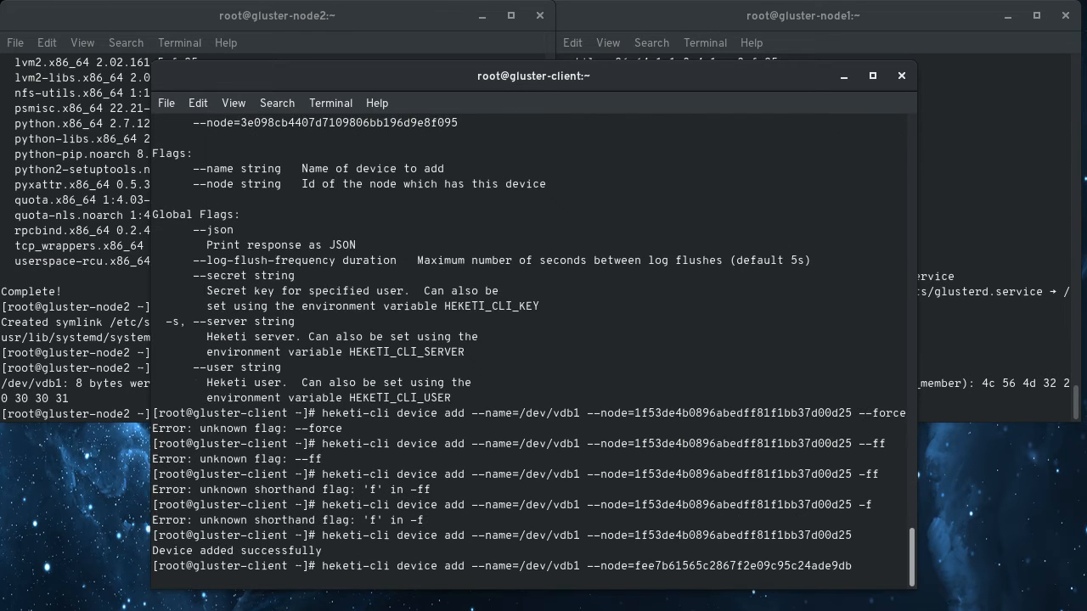
{"action": "key", "text": "Return"}
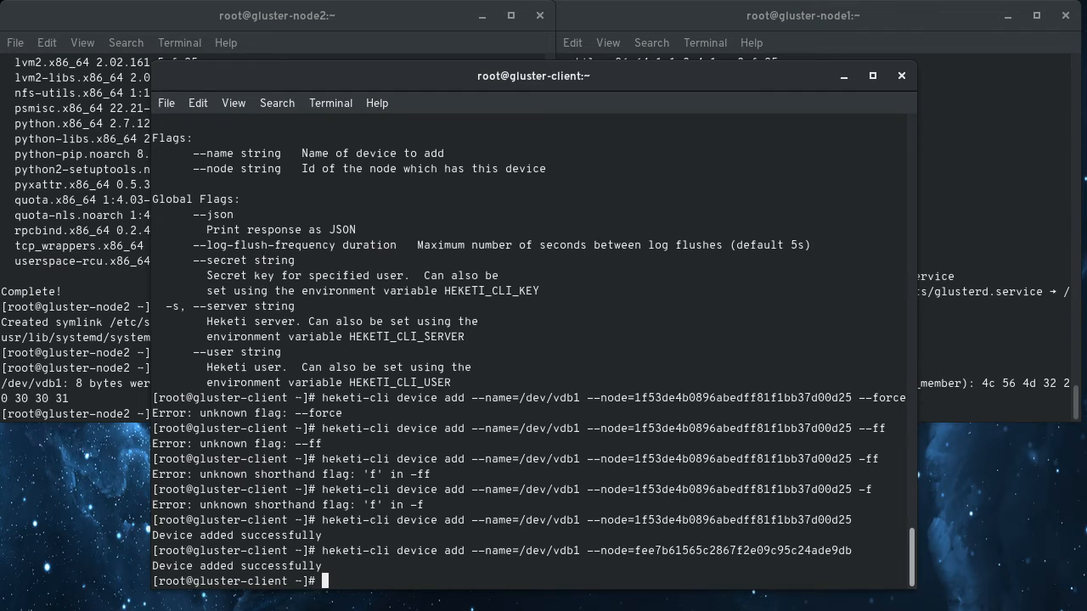
{"action": "type", "text": "heketi-cli volume create --size=8 --replica=2"}
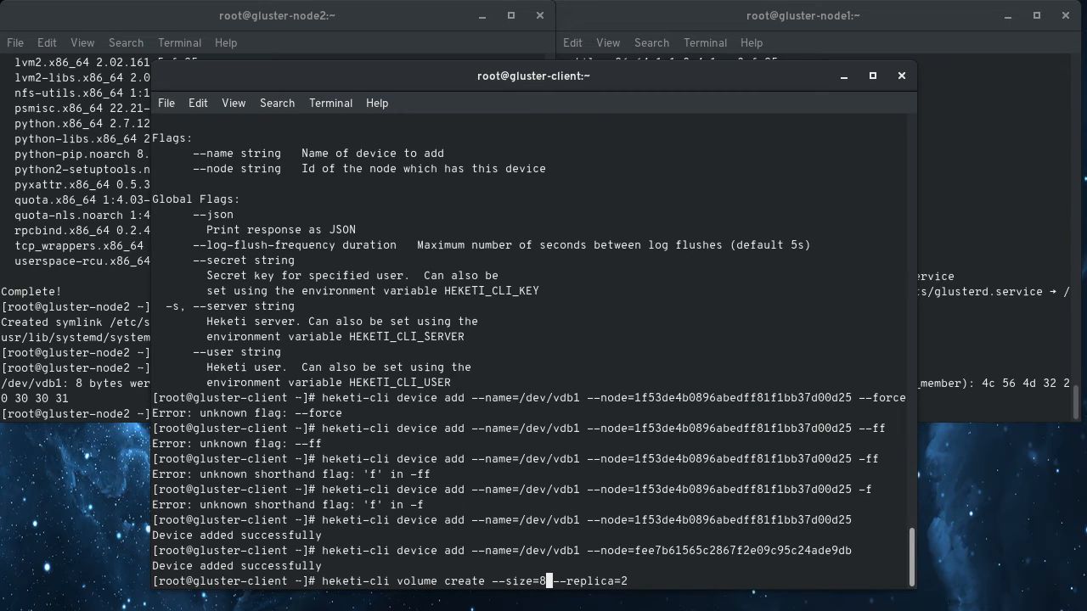
Run heketi-cli volume create --size=8 --replica=2 to build the 8 GB volume.
{"action": "key", "text": "Return"}
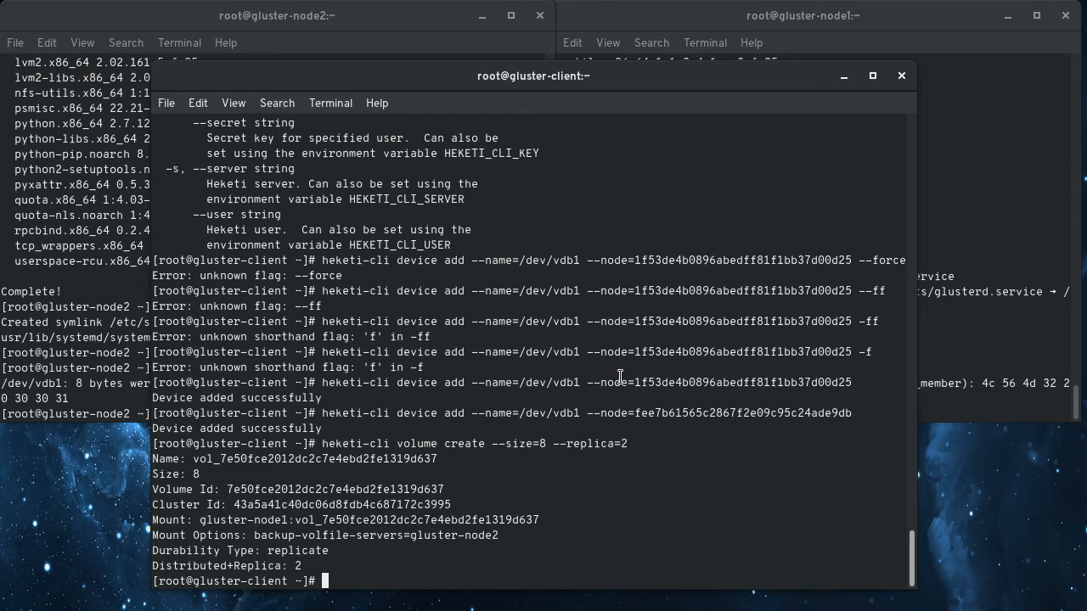
{"action": "mouse_move", "coordinate": [421, 535]}
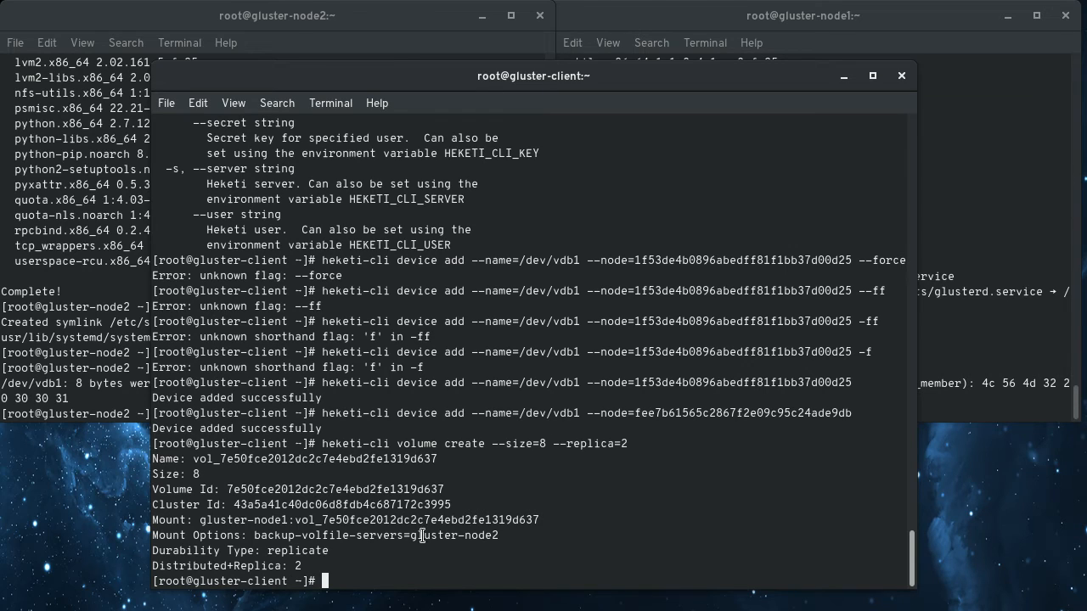
{"action": "mouse_move", "coordinate": [549, 545]}
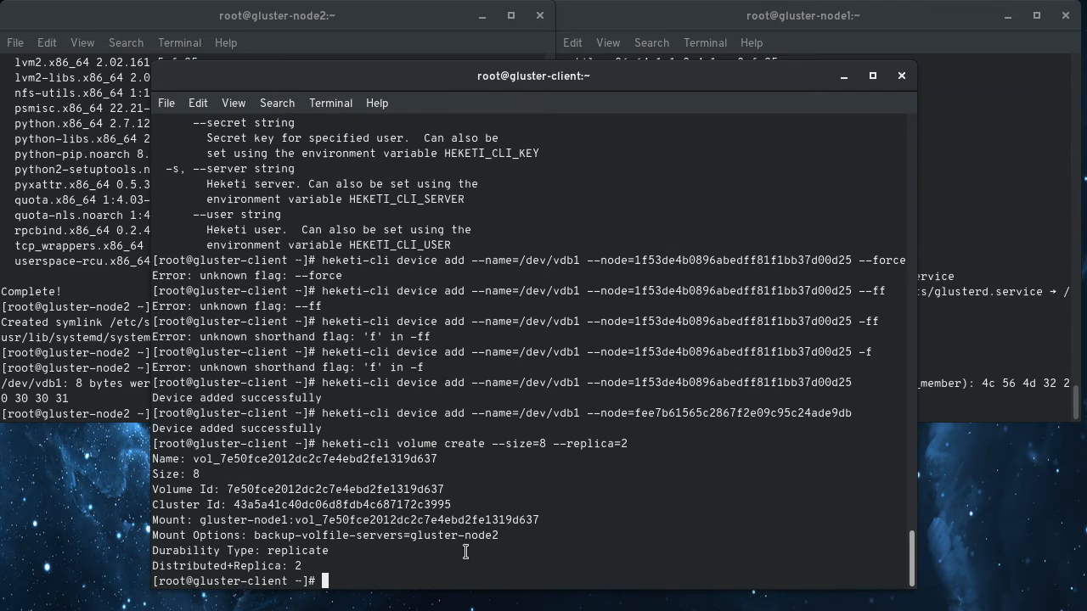
{"action": "mouse_move", "coordinate": [486, 556]}
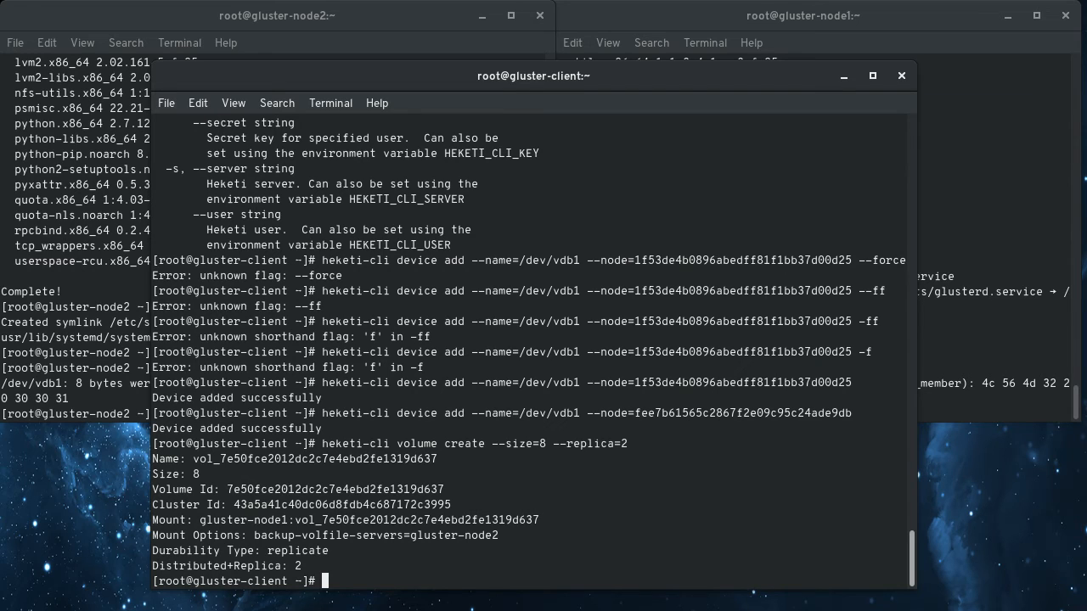
Mount the Gluster volume on /mnt, write 'testing' into file a, and cat it.
{"action": "type", "text": "mount -t"}
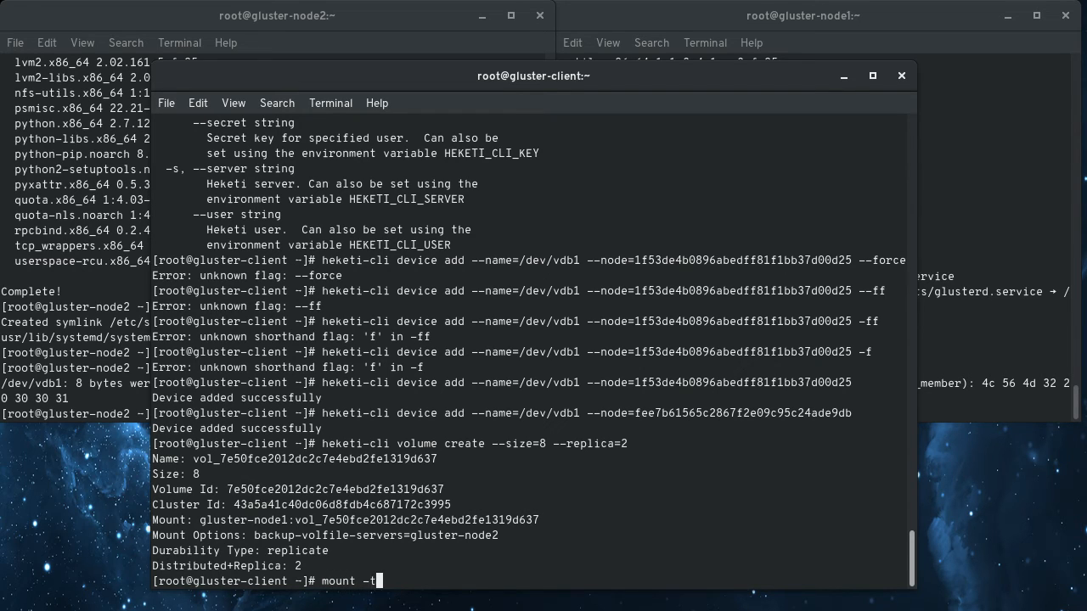
{"action": "type", "text": "fluste"}
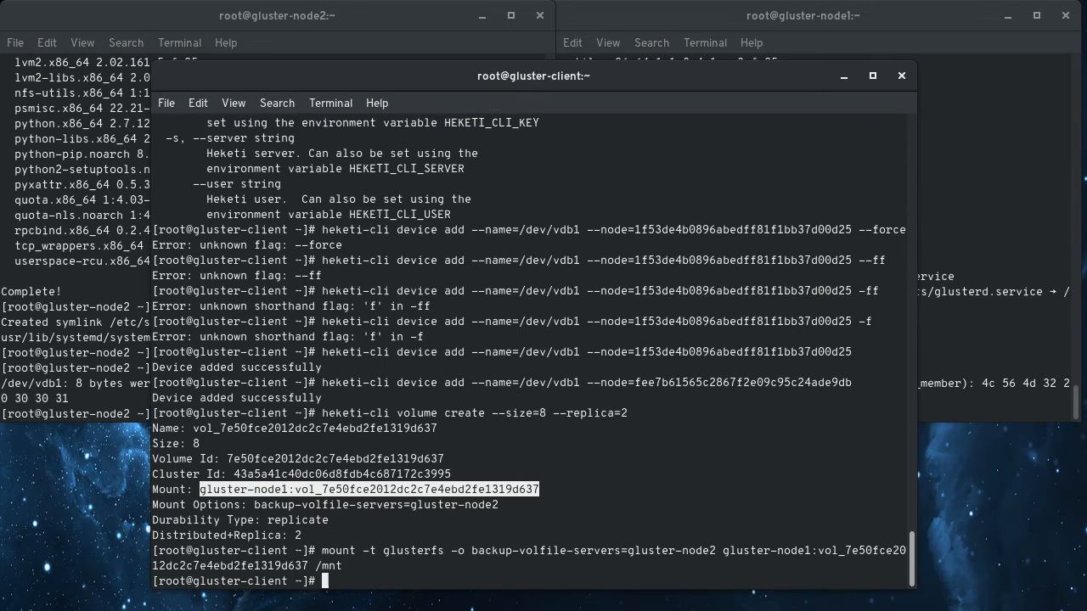
{"action": "type", "text": "cd/"}
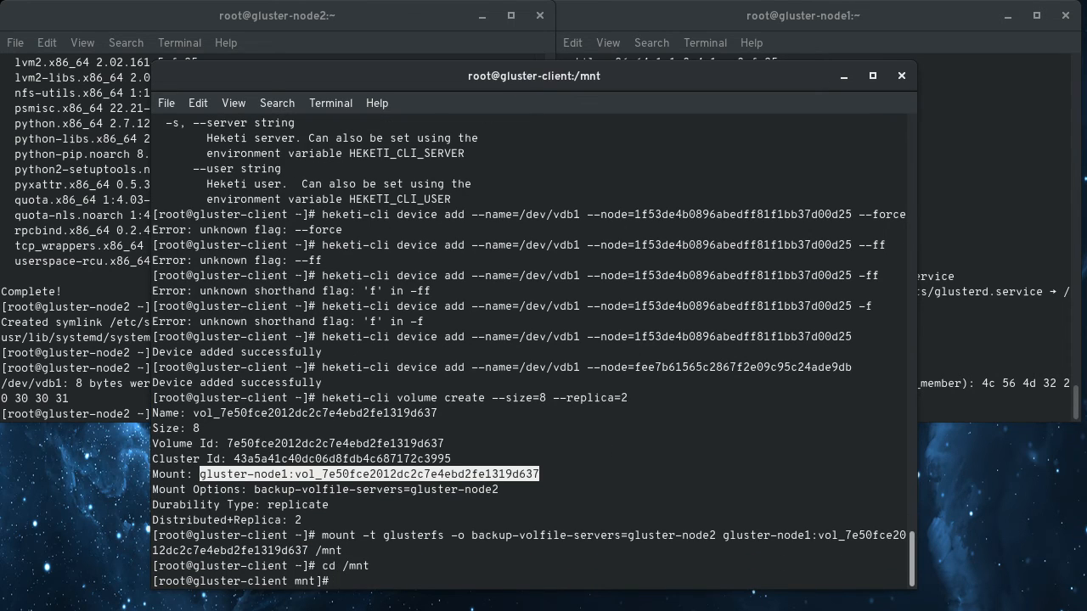
{"action": "type", "text": "echo \"test"}
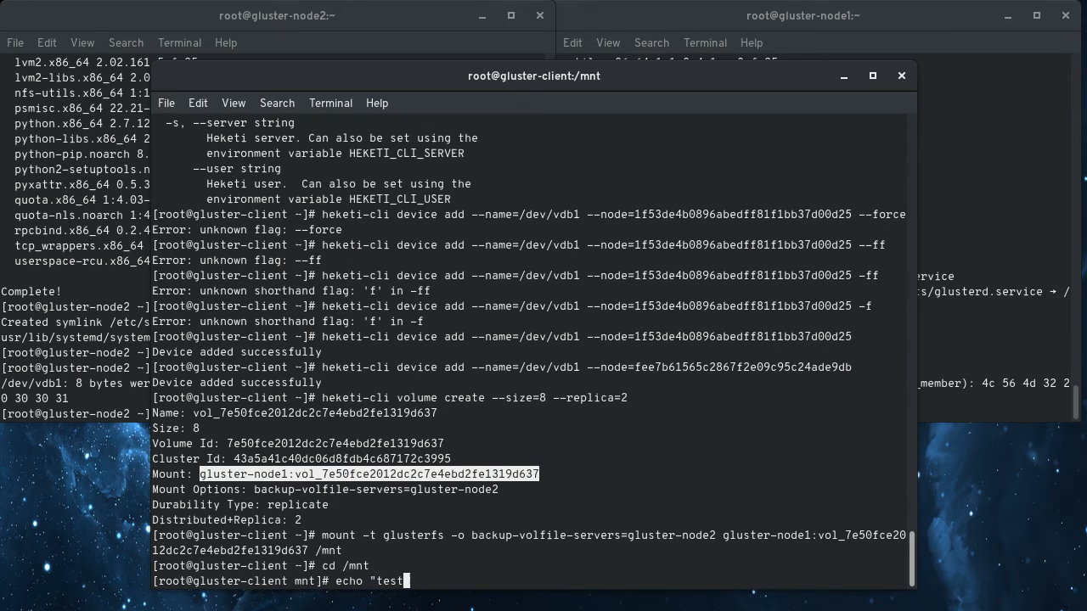
{"action": "key", "text": "Return"}
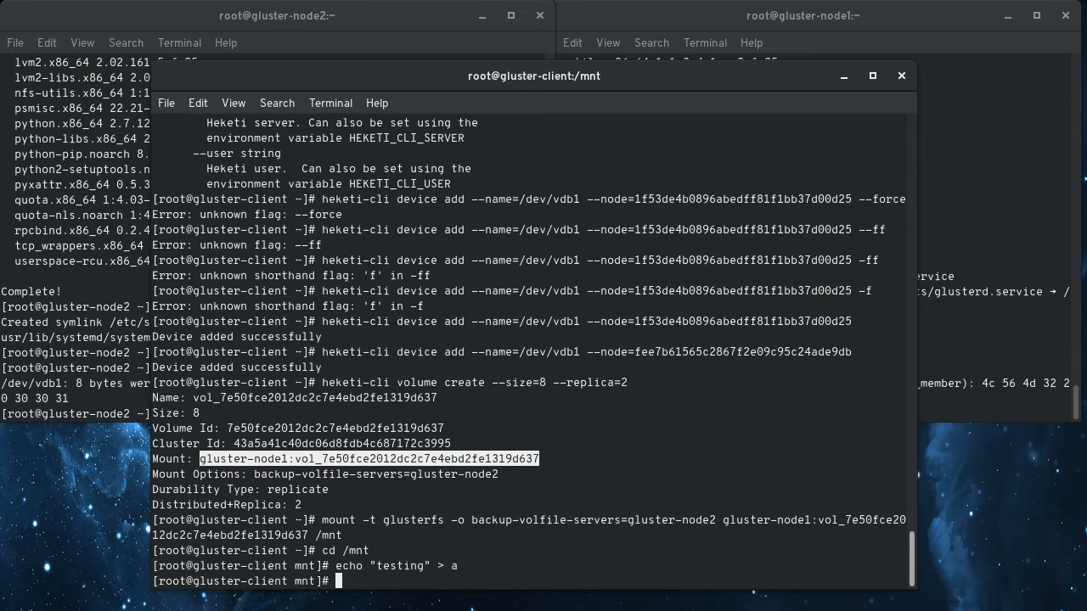
{"action": "type", "text": "cat a"}
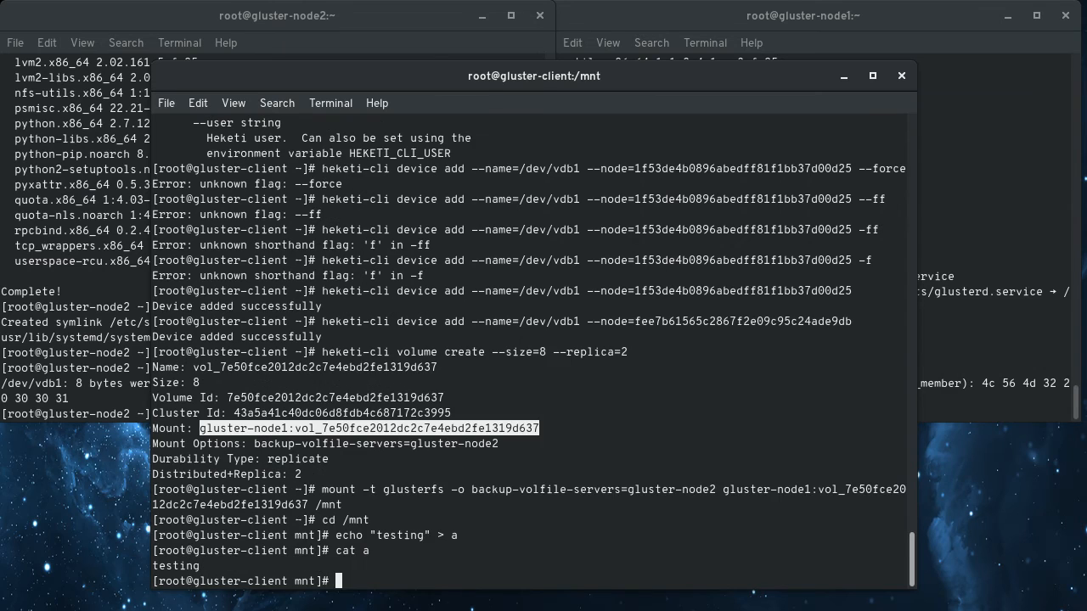
On gluster-node1, locate the brick under /var/lib/heketi/mounts and print file a.
{"action": "left_click", "coordinate": [803, 15]}
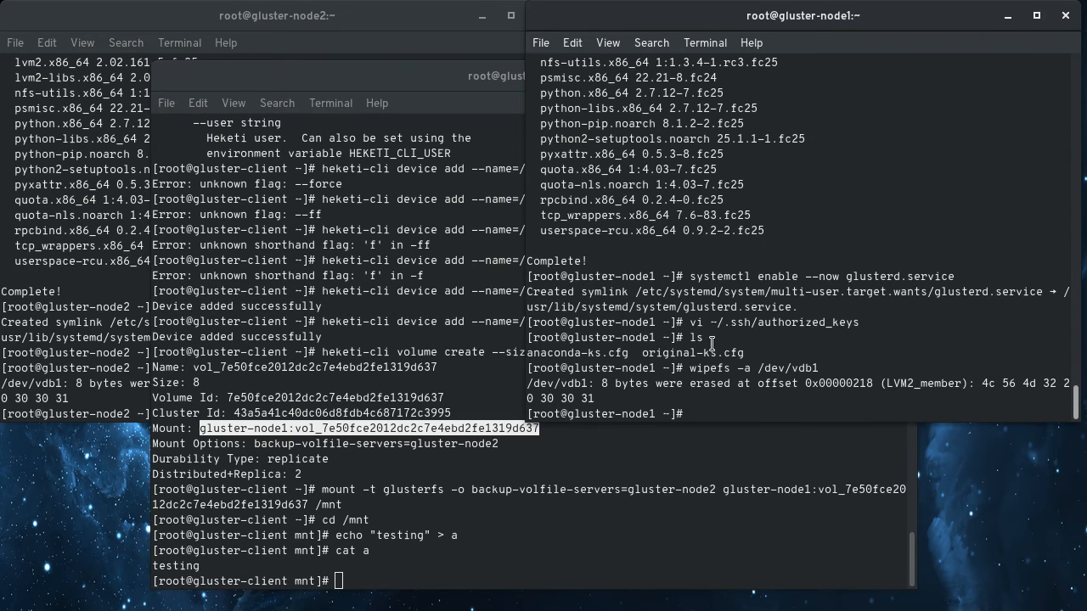
{"action": "type", "text": "cd /var"}
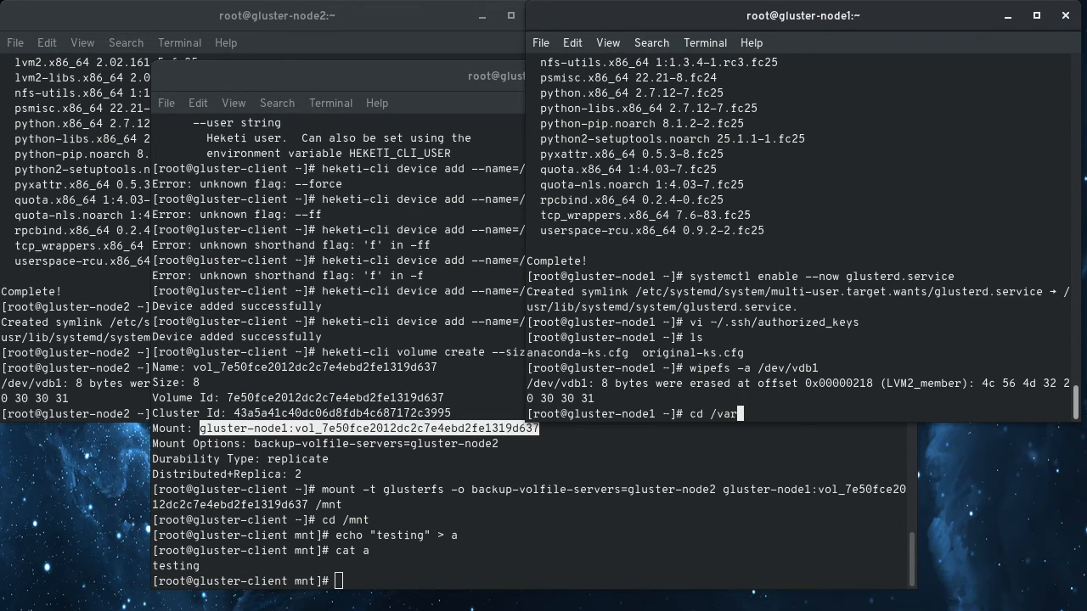
{"action": "type", "text": "lib/he"}
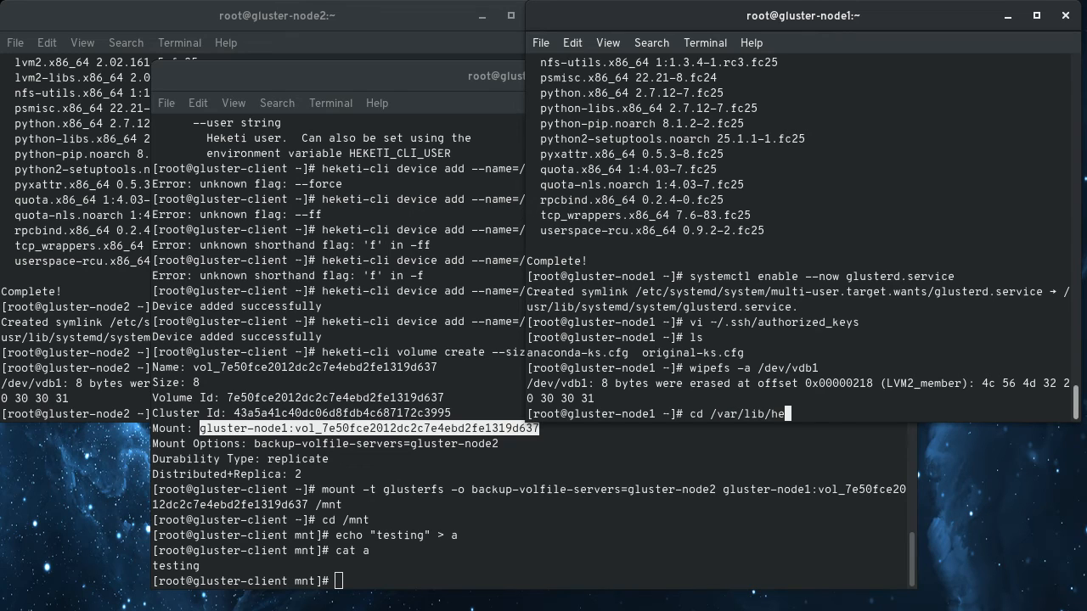
{"action": "key", "text": "Return"}
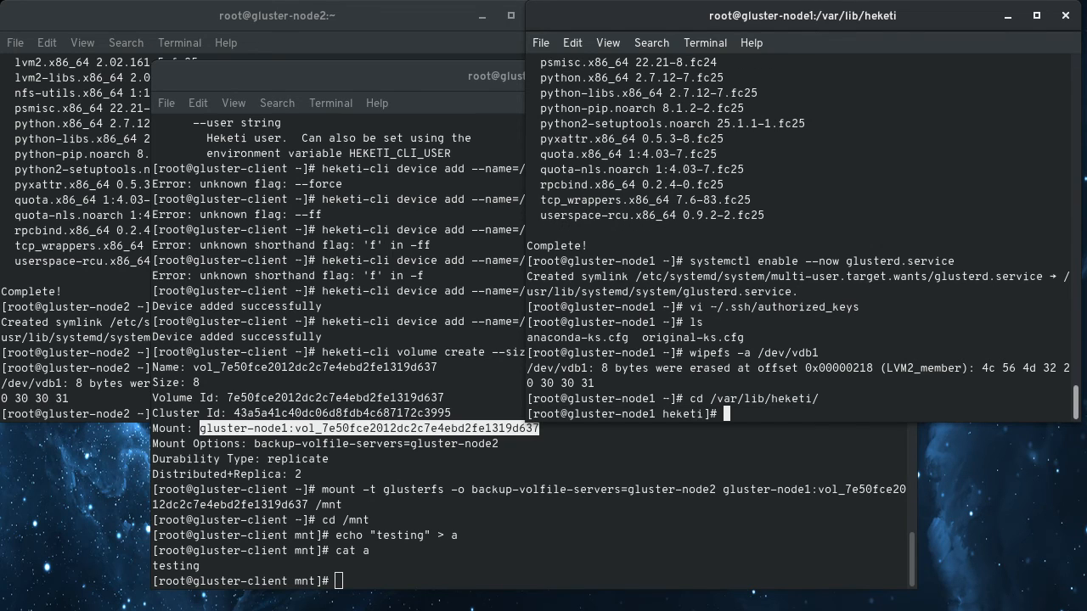
{"action": "type", "text": "cd mounts/"}
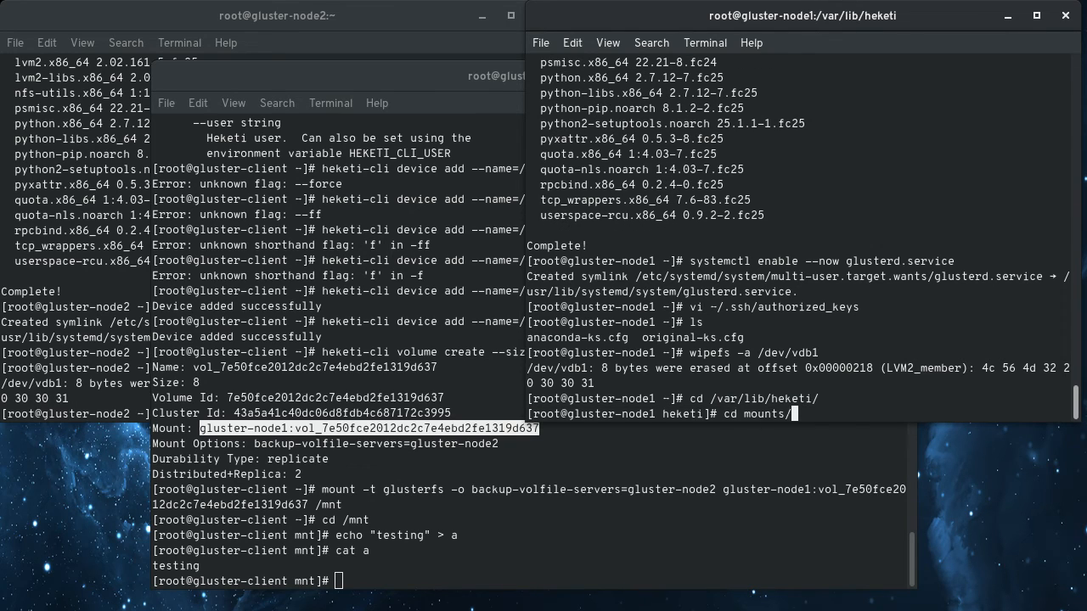
{"action": "type", "text": "vg_"}
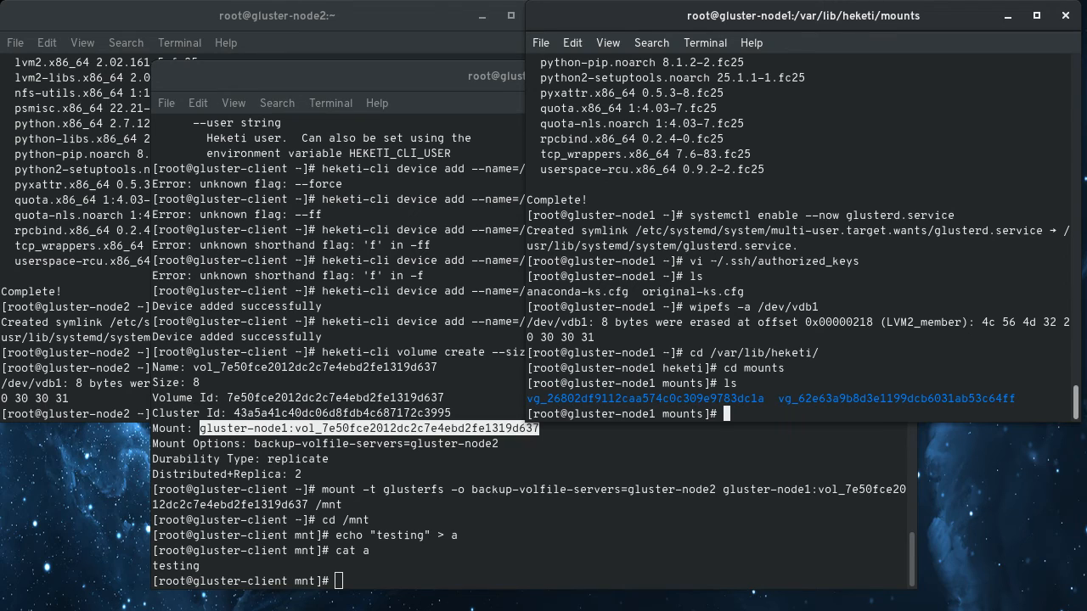
{"action": "mouse_move", "coordinate": [693, 363]}
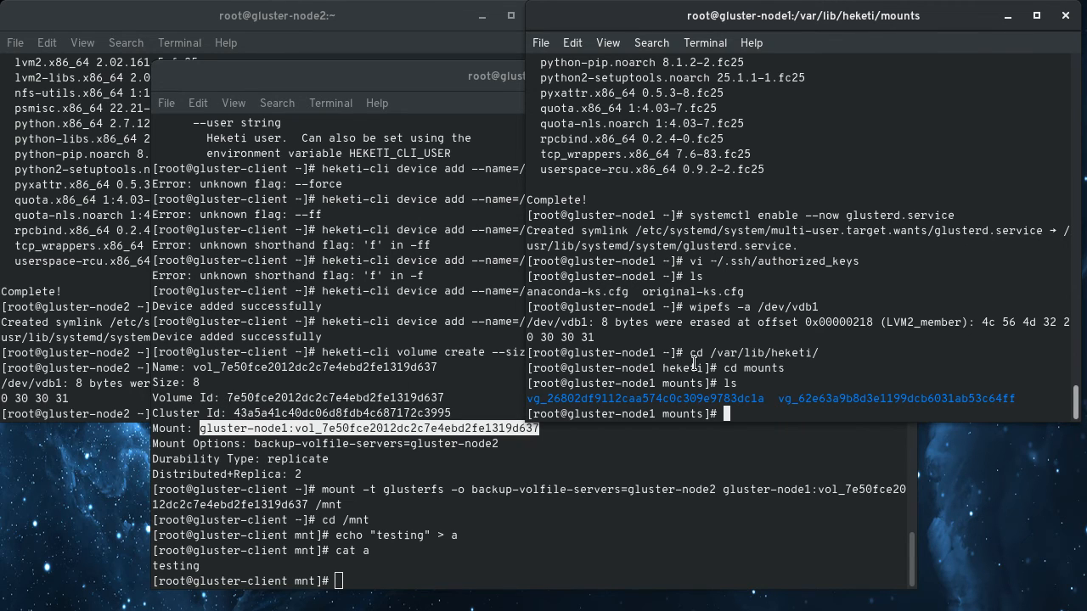
{"action": "type", "text": "find ."}
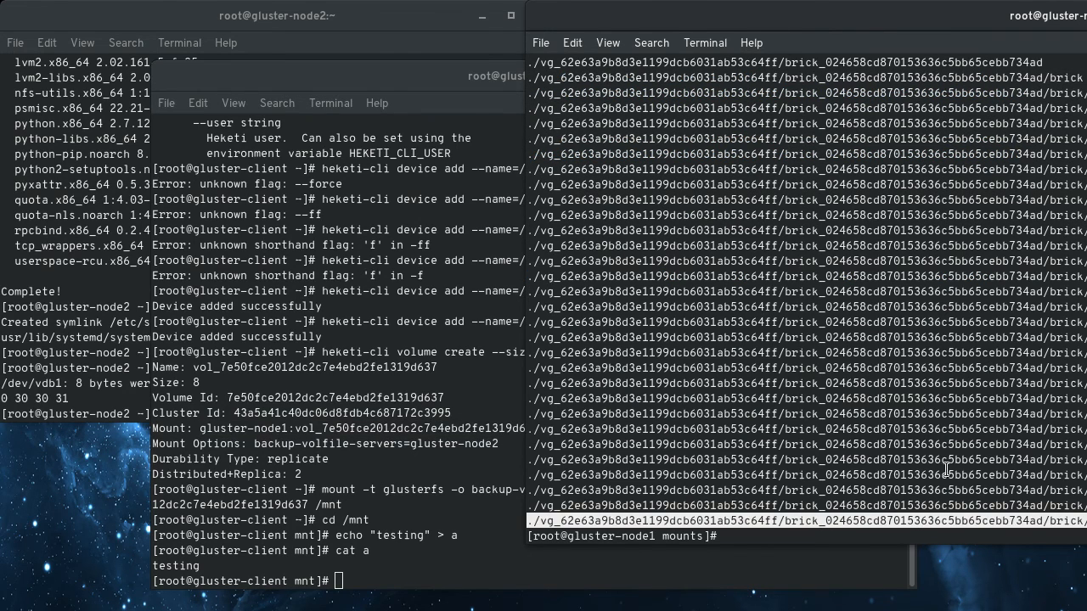
{"action": "type", "text": "cd ./vg_62e63a9b8d3e1199dcb6031ab53c64ff/brick_024658c"}
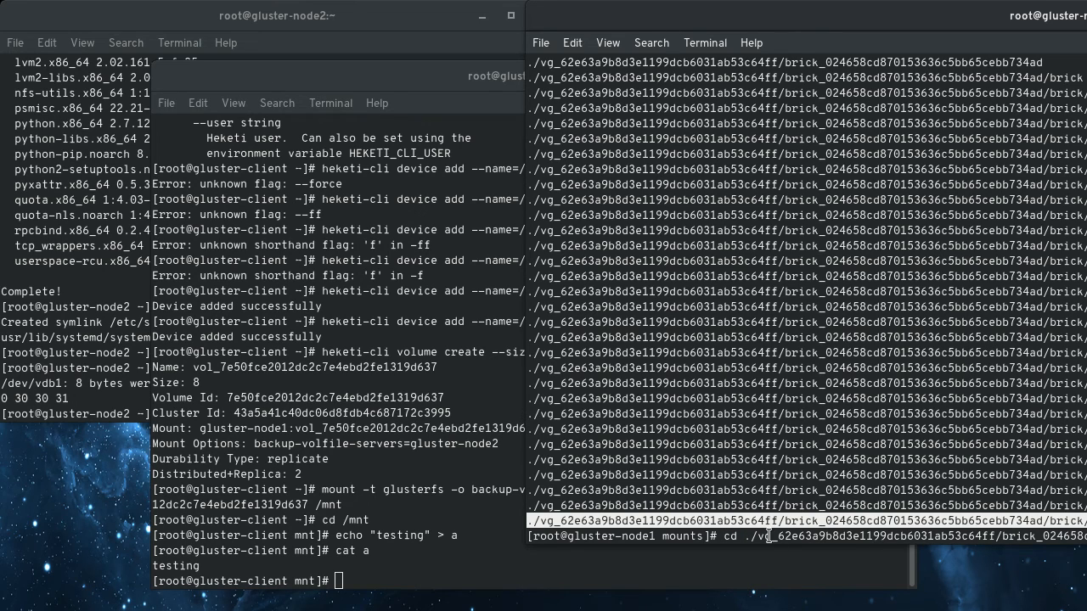
{"action": "mouse_move", "coordinate": [989, 532]}
{"action": "type", "text": "cat"}
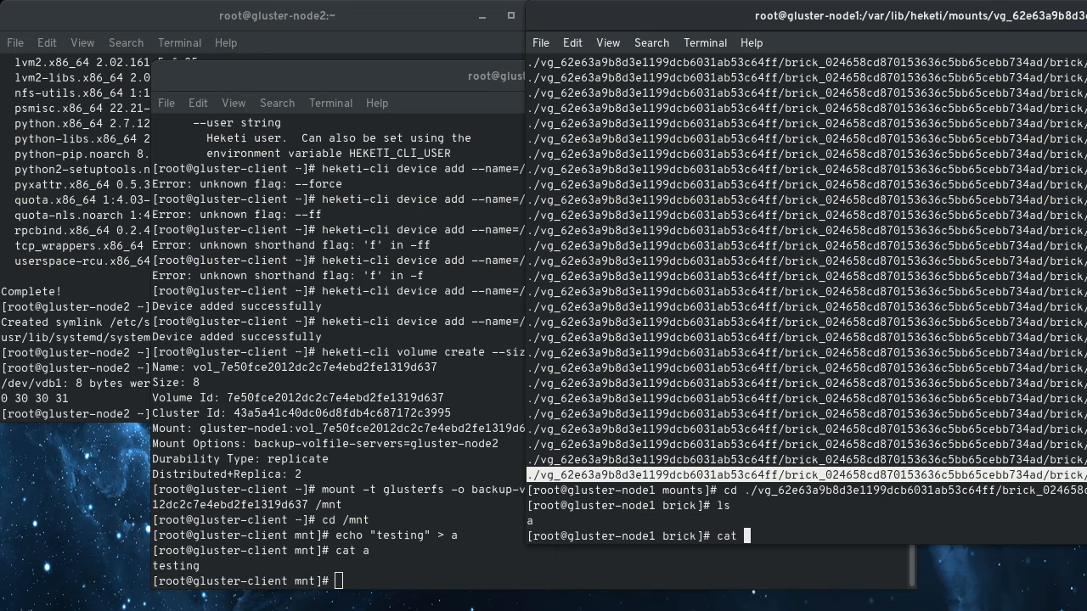
{"action": "type", "text": " a"}
{"action": "key", "text": "Return"}
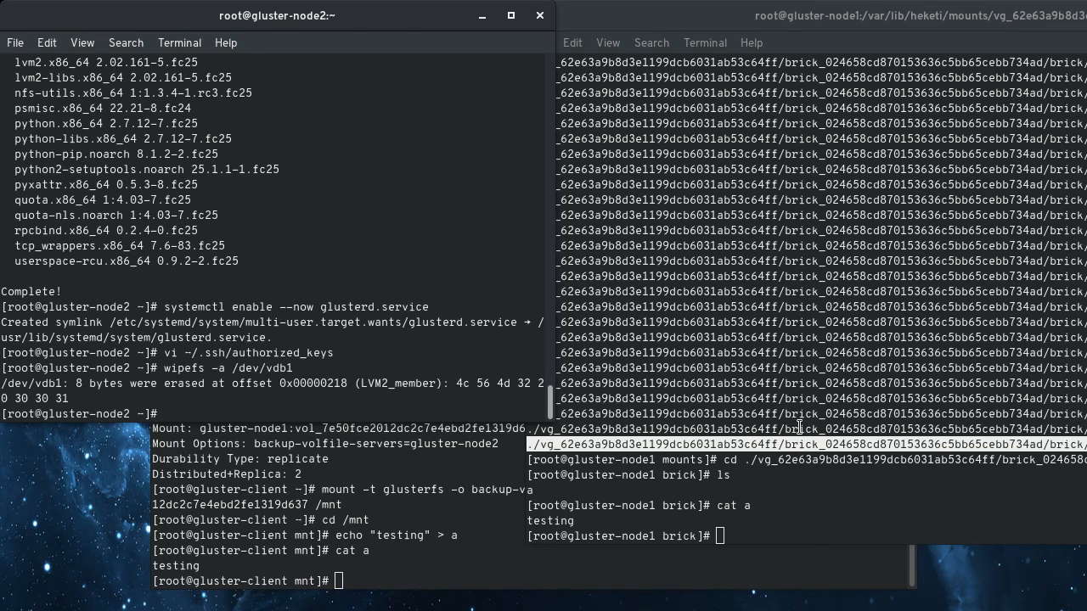
On gluster-node2, enter the Heketi brick directory and list file a.
{"action": "type", "text": "cd"}
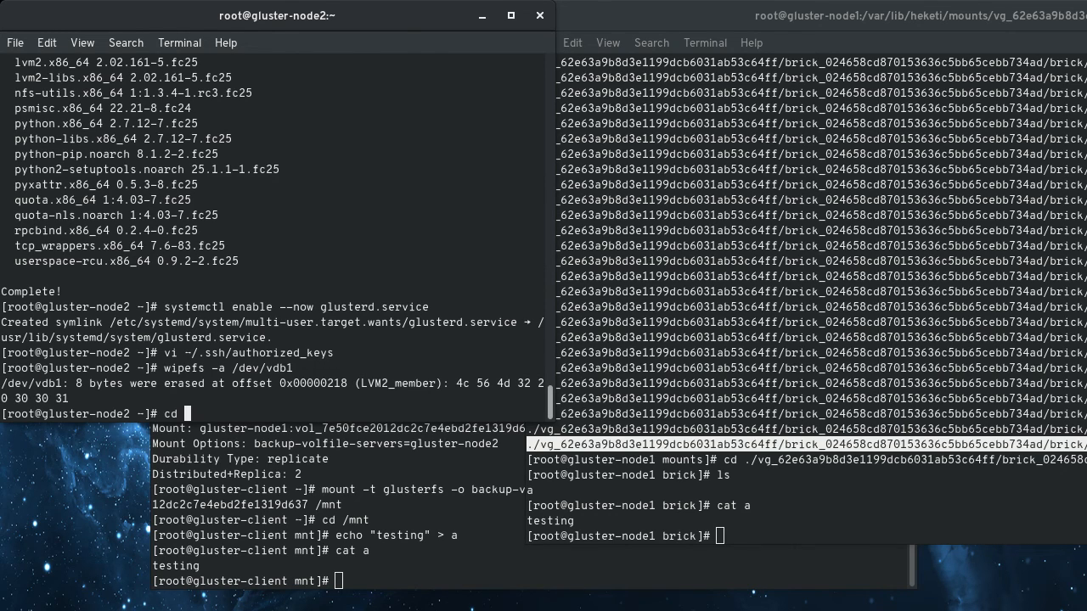
{"action": "type", "text": "/li"}
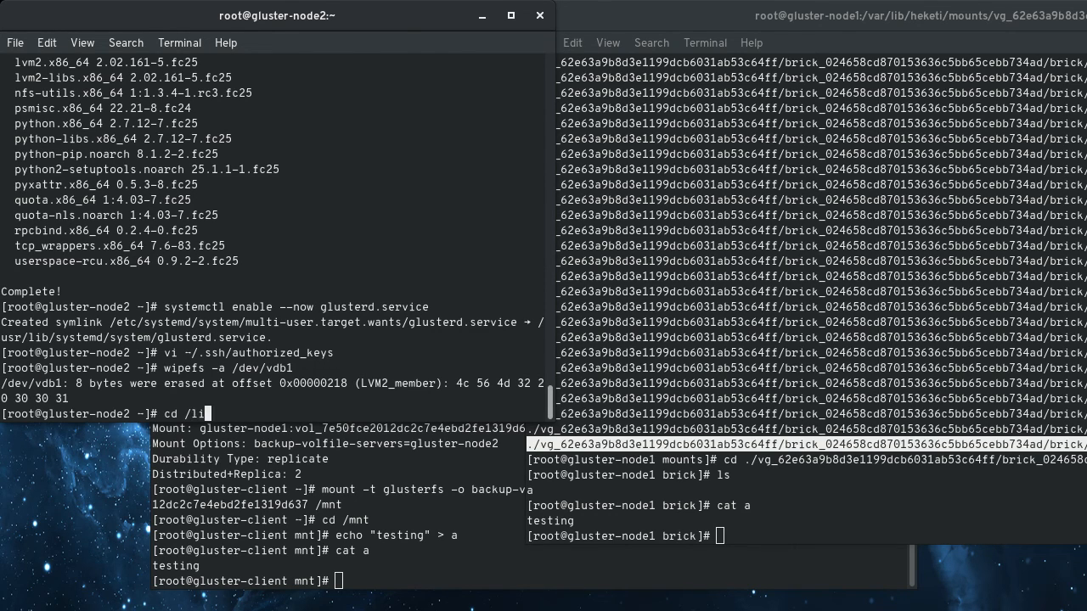
{"action": "key", "text": "BackSpace"}
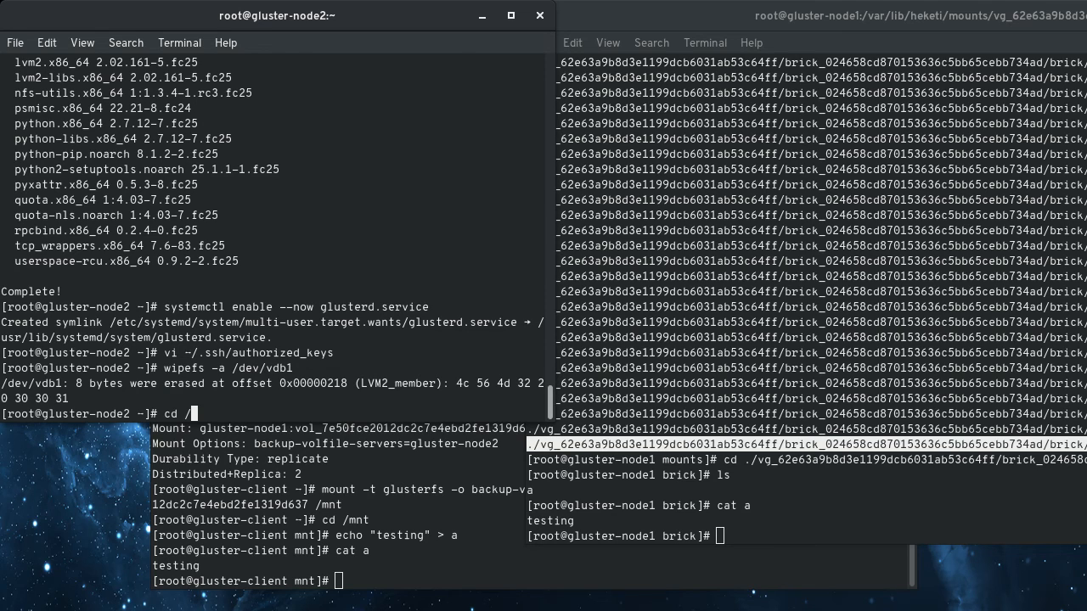
{"action": "type", "text": "usr"}
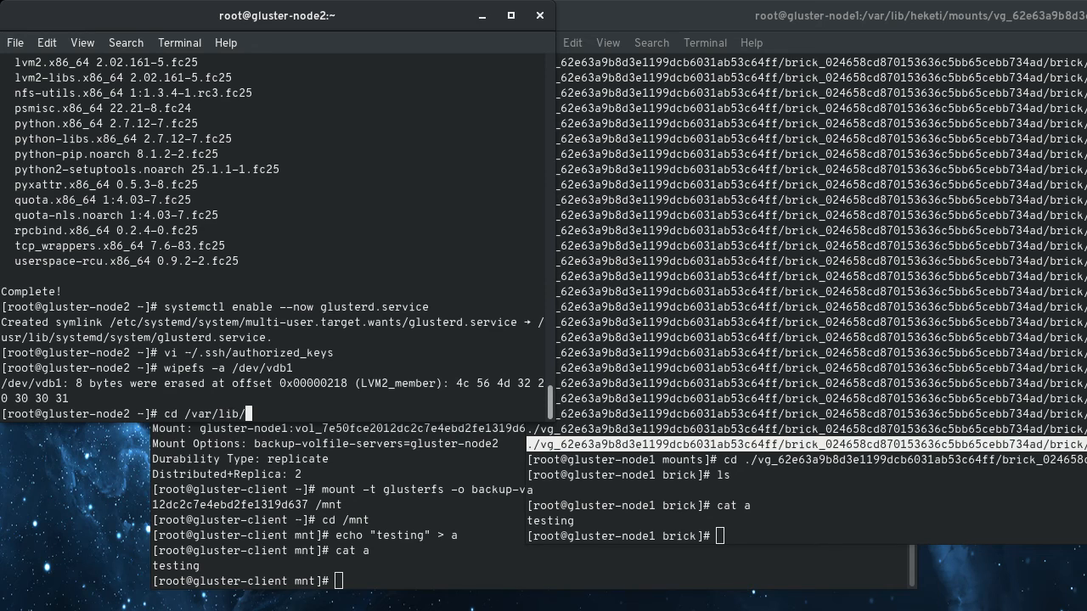
{"action": "type", "text": "heketi/"}
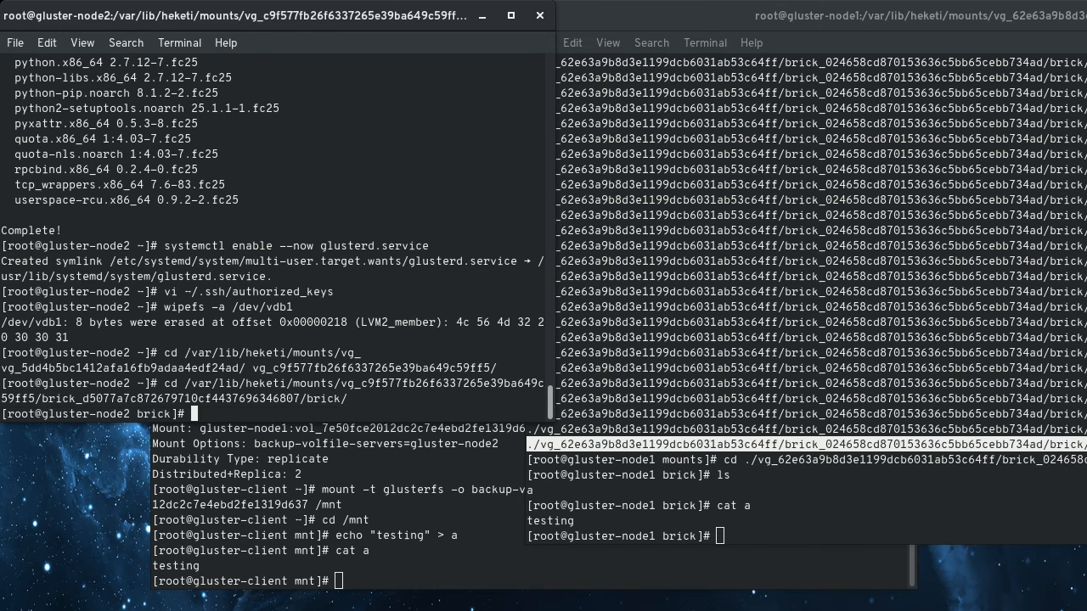
{"action": "type", "text": "c"}
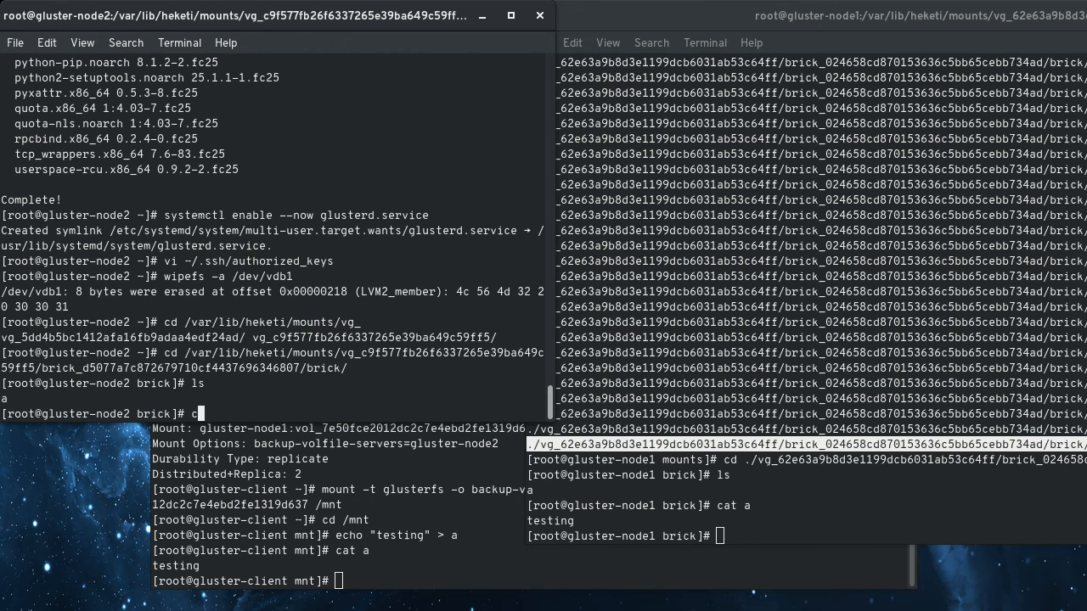
{"action": "key", "text": "BackSpace"}
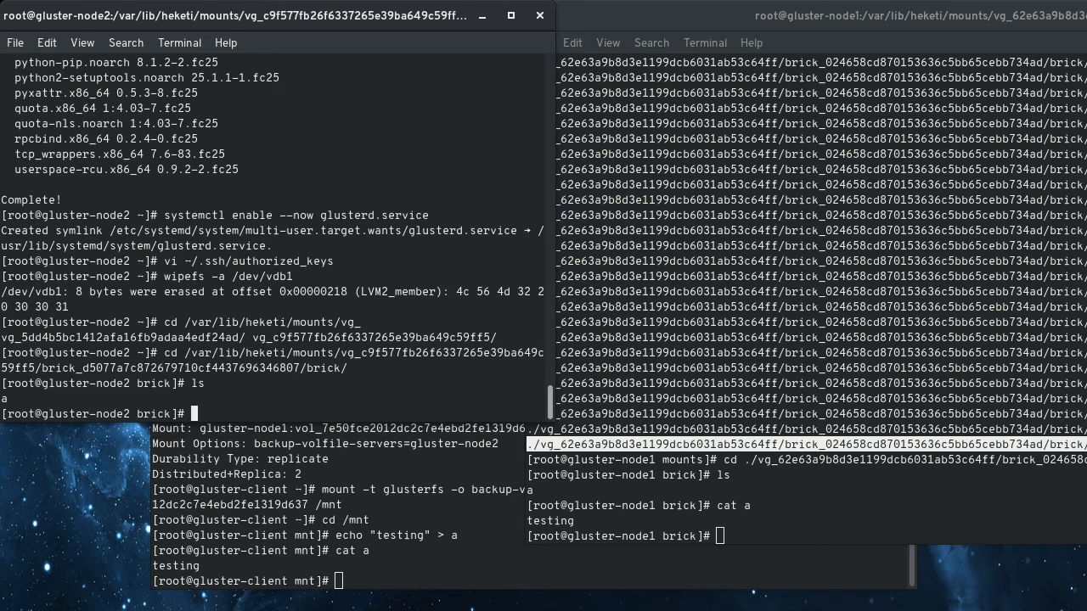